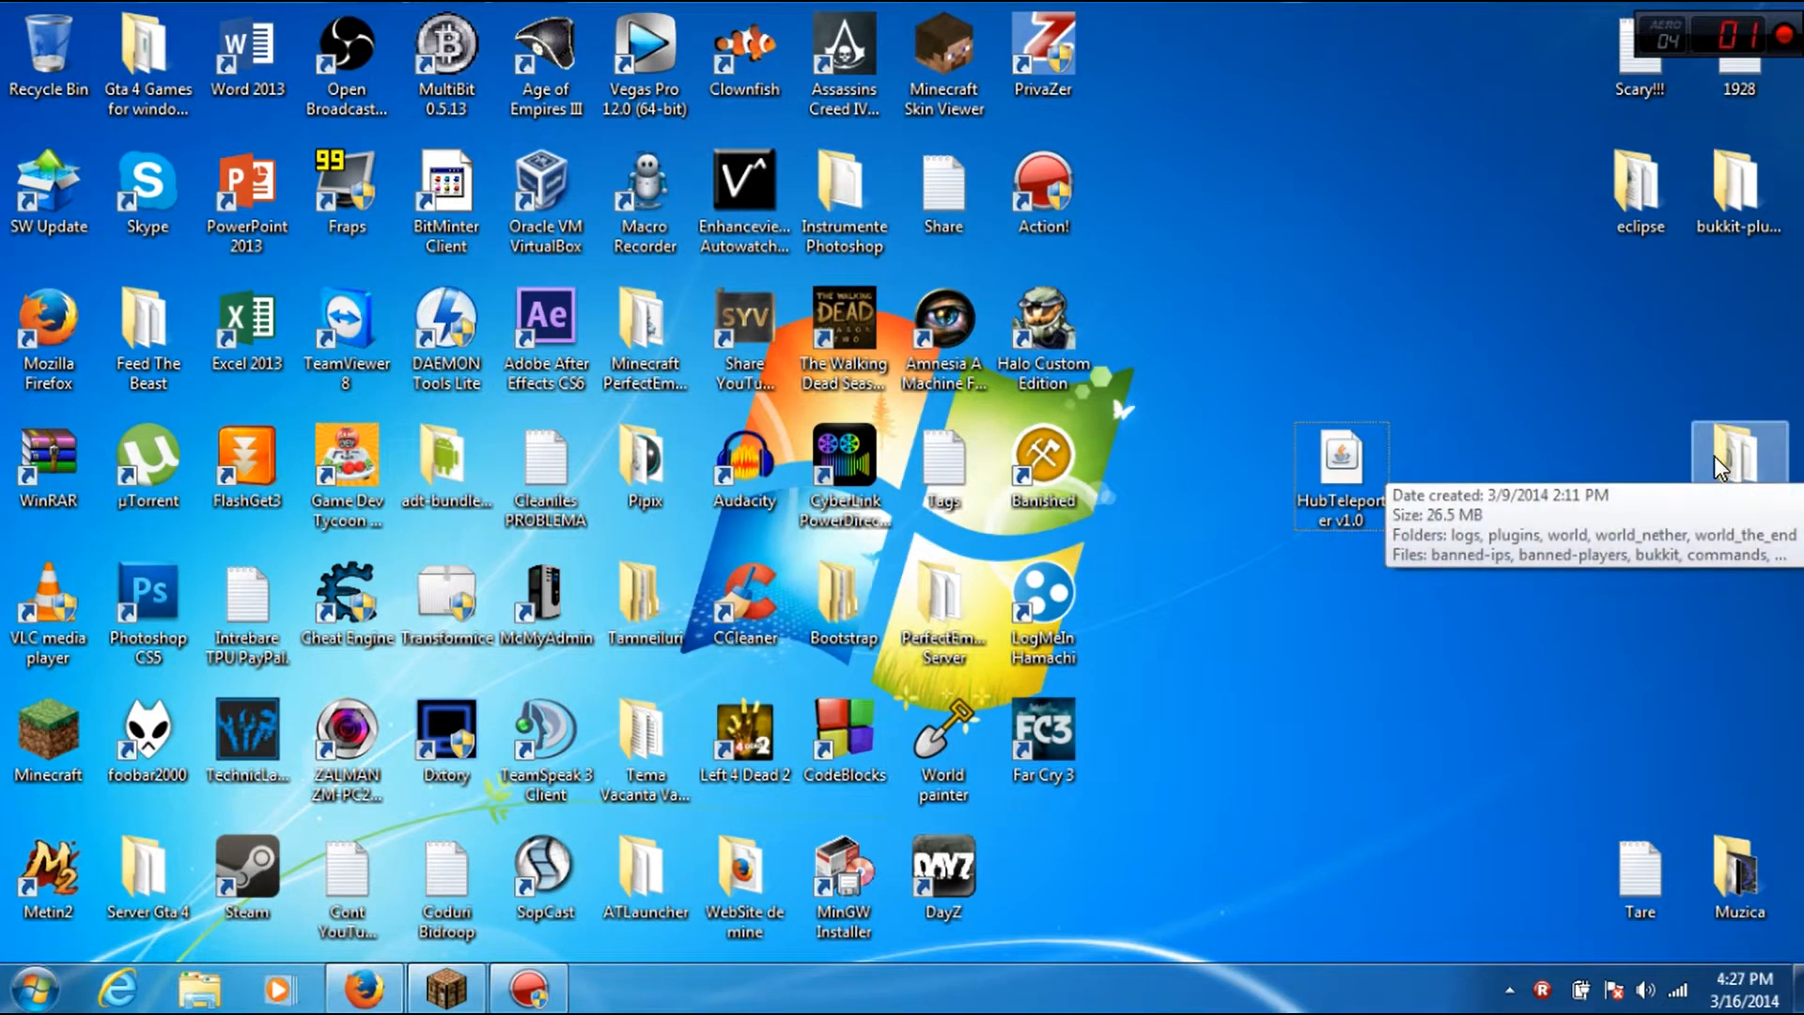
pyautogui.moveTo(1737, 466)
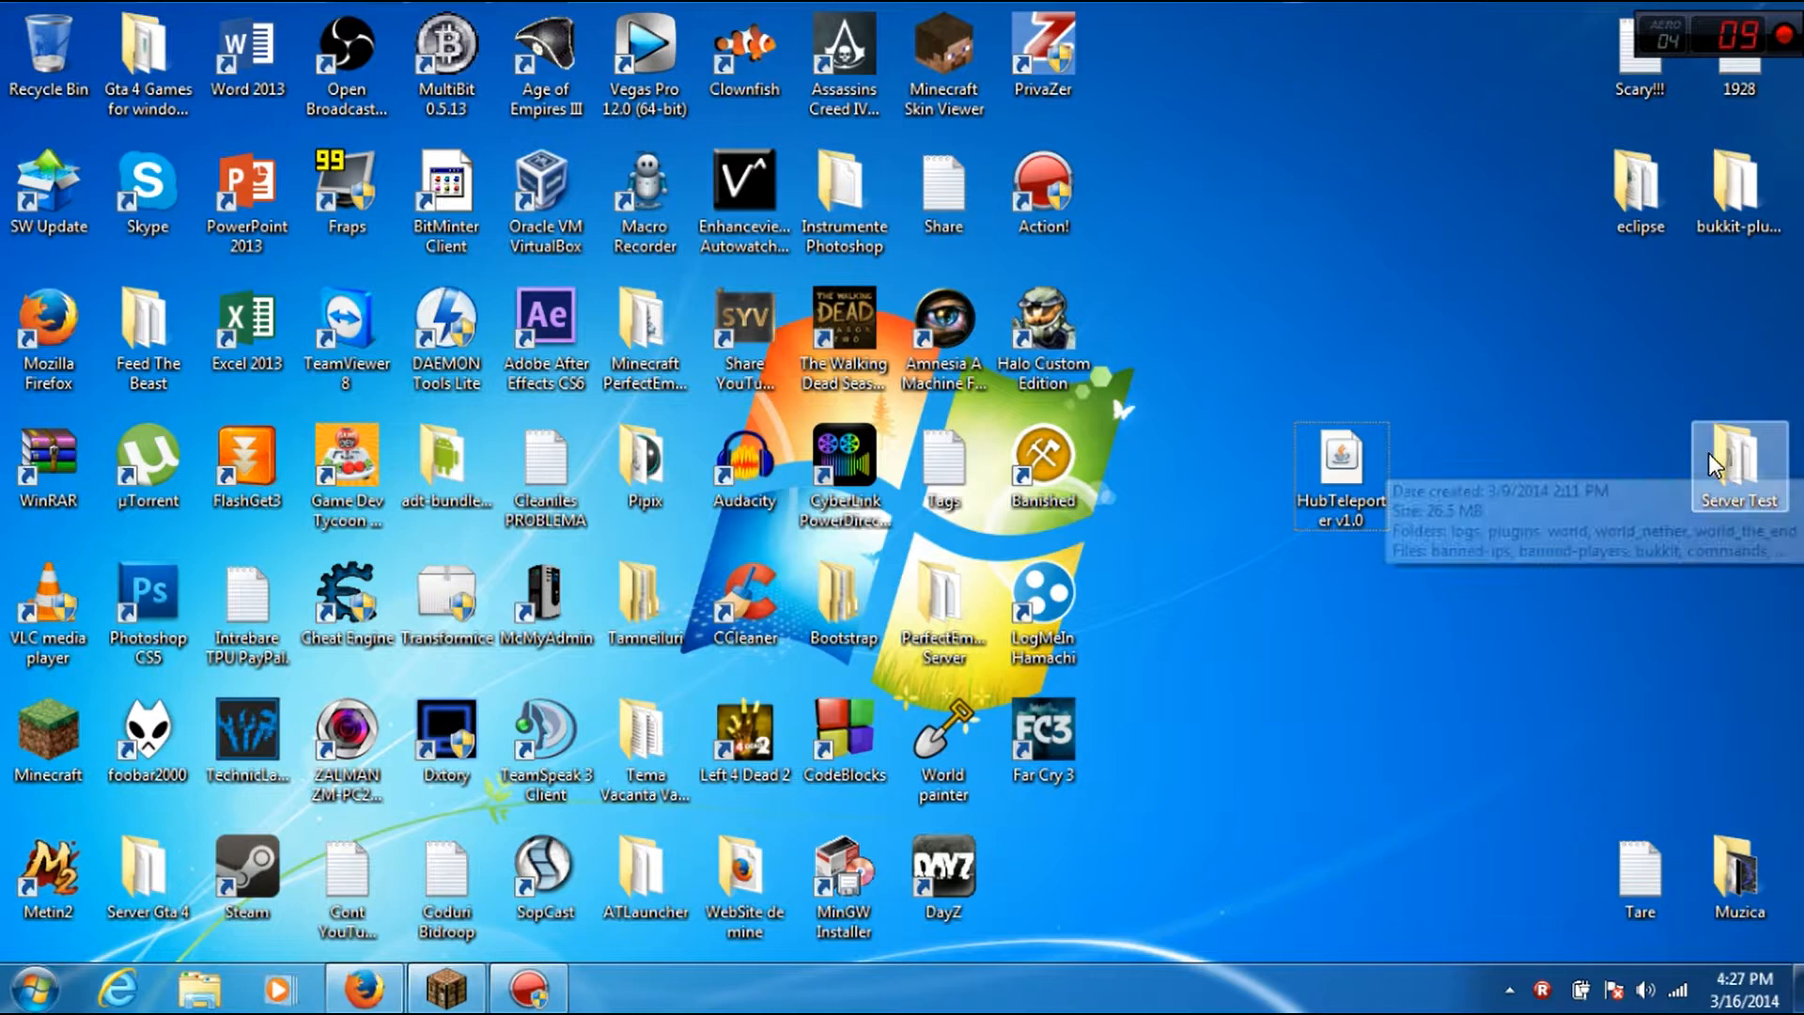
pyautogui.moveTo(1744, 483)
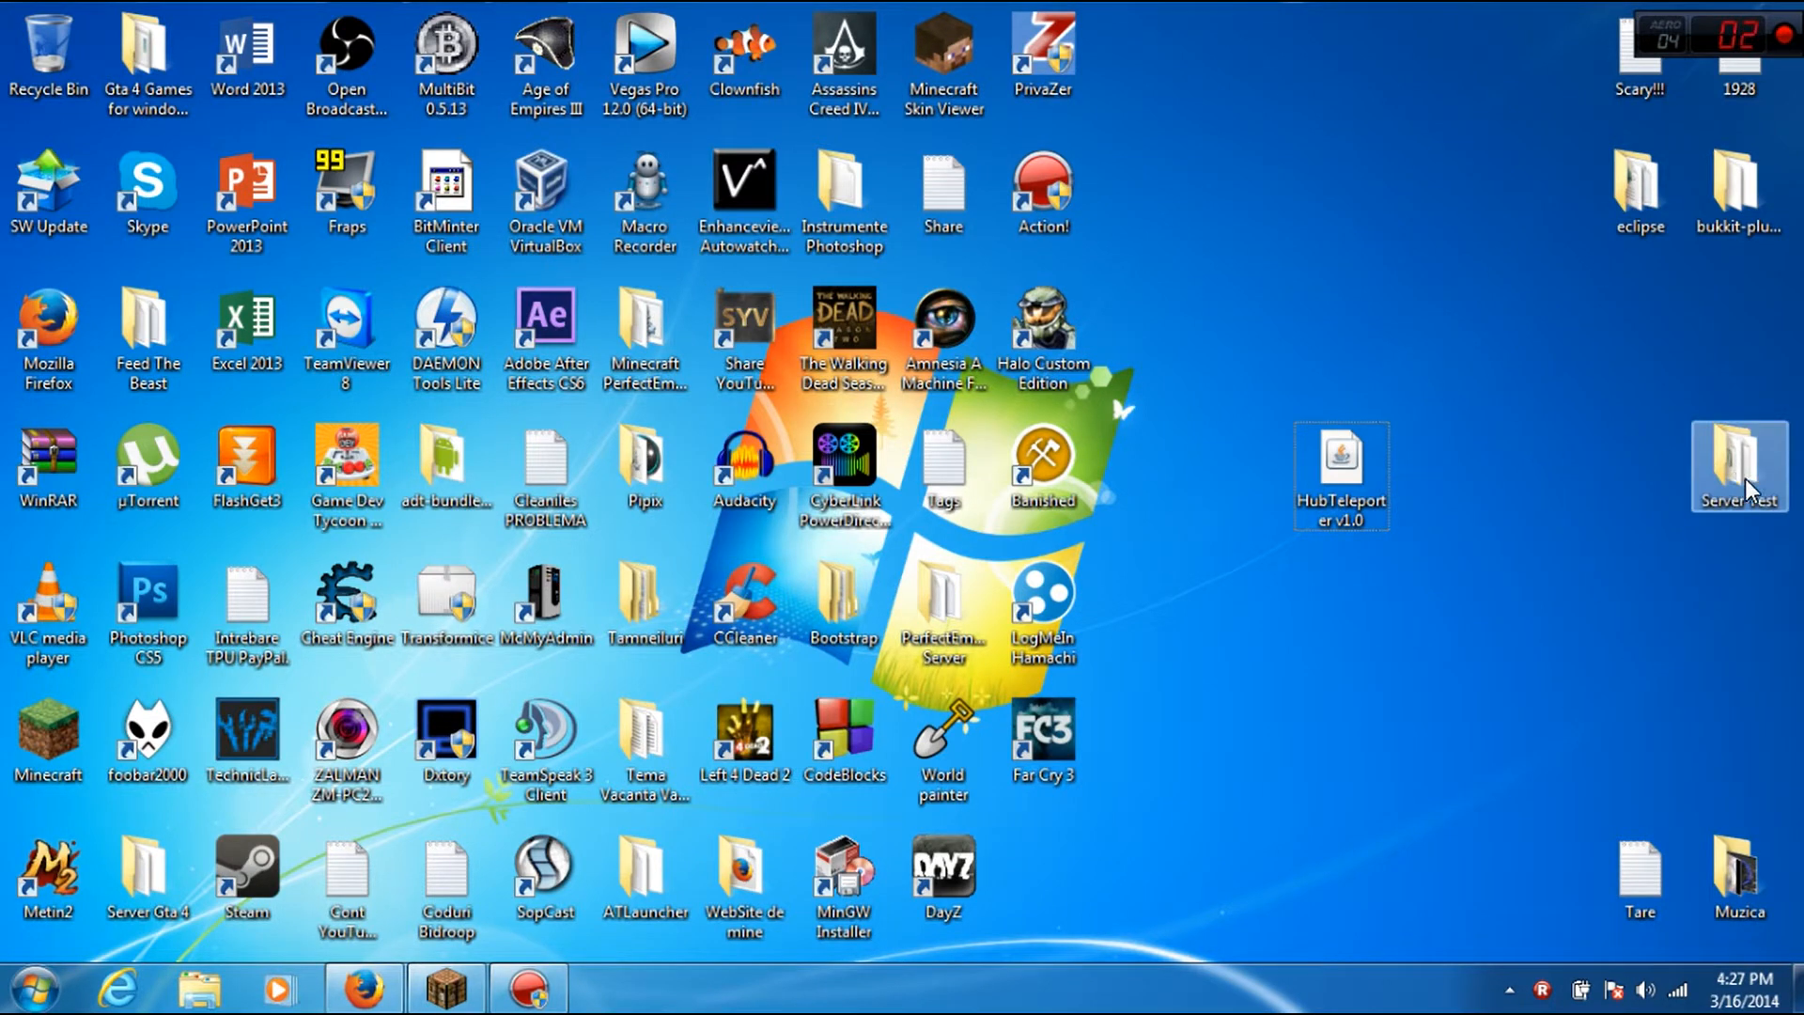
# Move HubTeleporter v1.0.jar from the desktop into the Server Test plugins folder.
pyautogui.doubleClick(1739, 466)
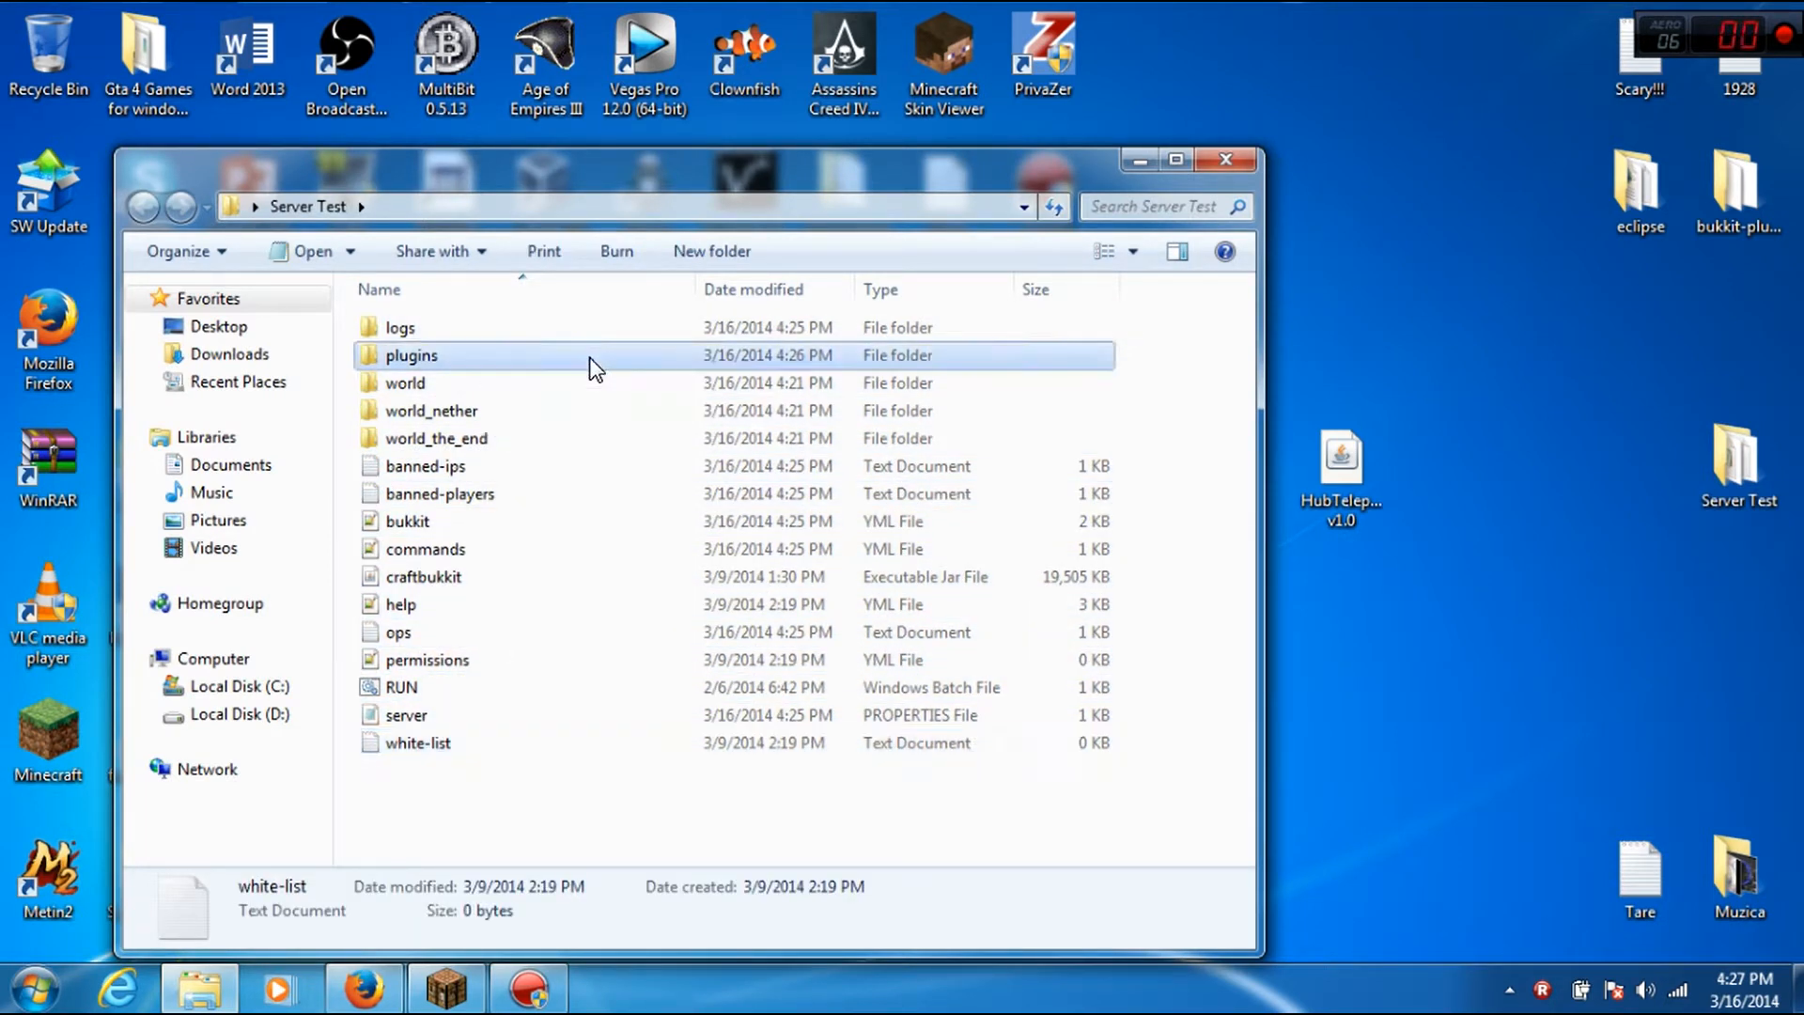
pyautogui.doubleClick(411, 355)
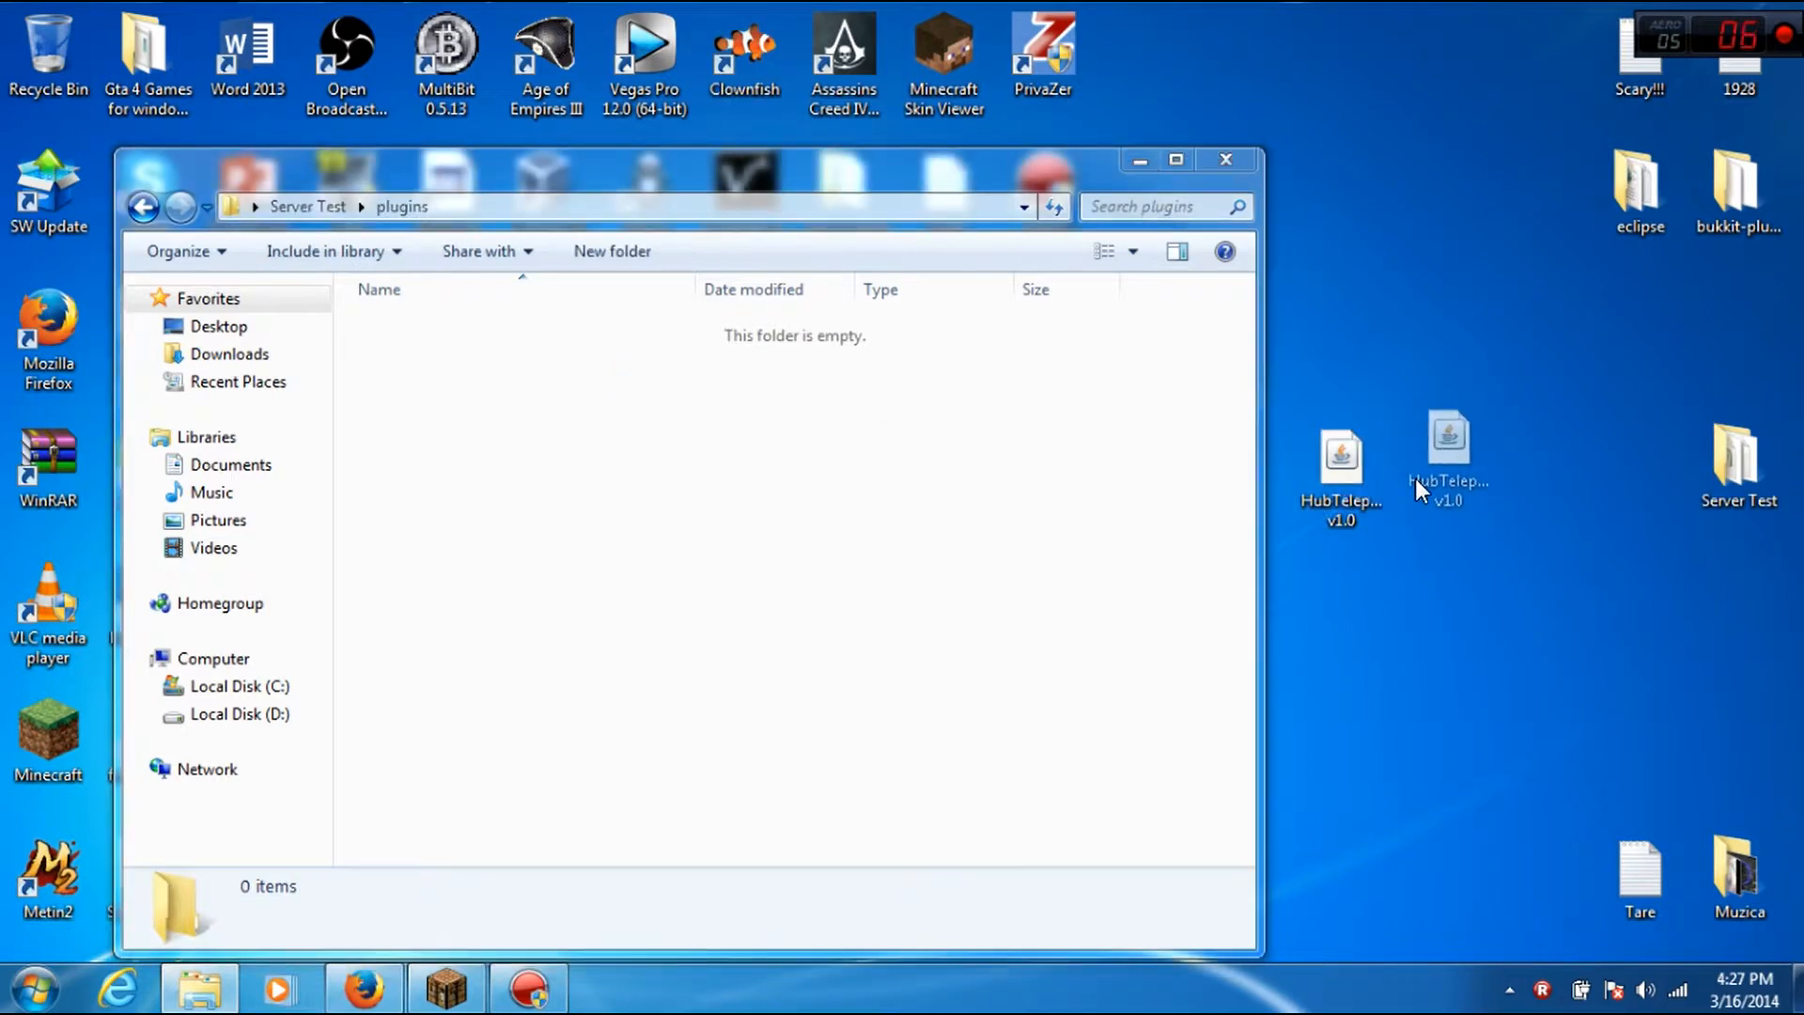
pyautogui.click(143, 207)
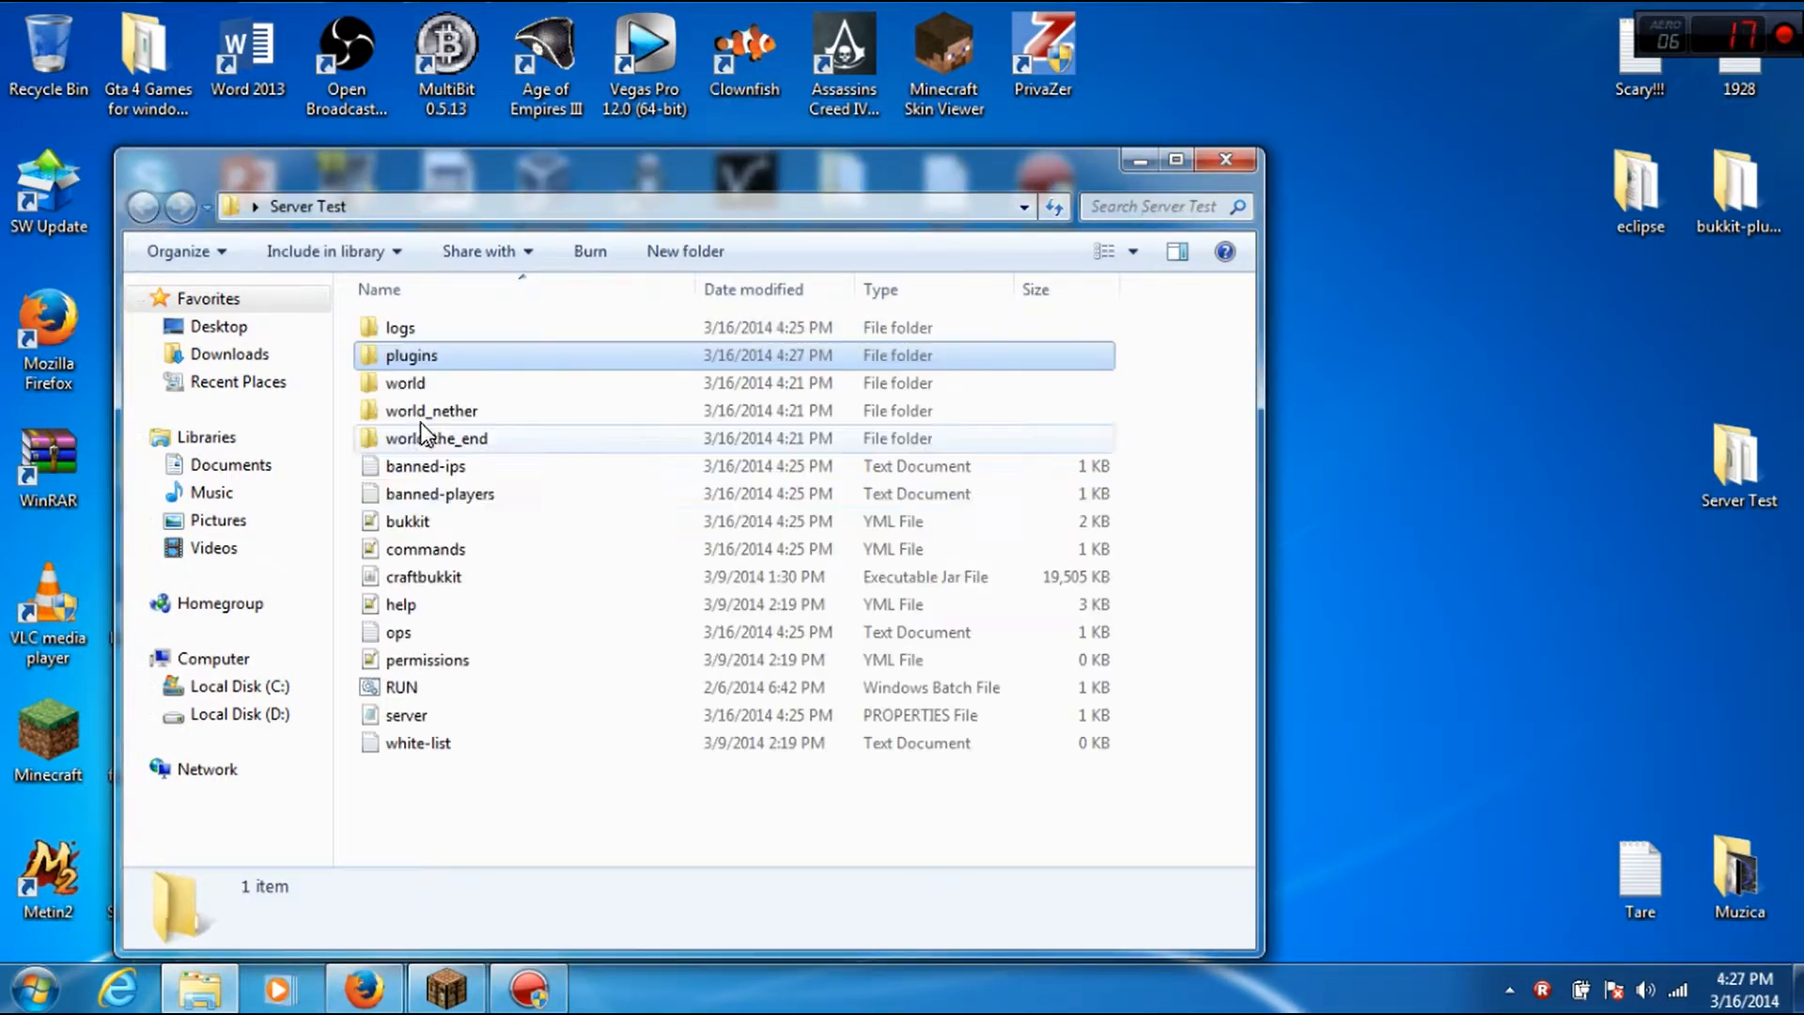
# Launch the CraftBukkit server with RUN.bat so HubTeleporter v1.0 loads and enables.
pyautogui.doubleClick(402, 688)
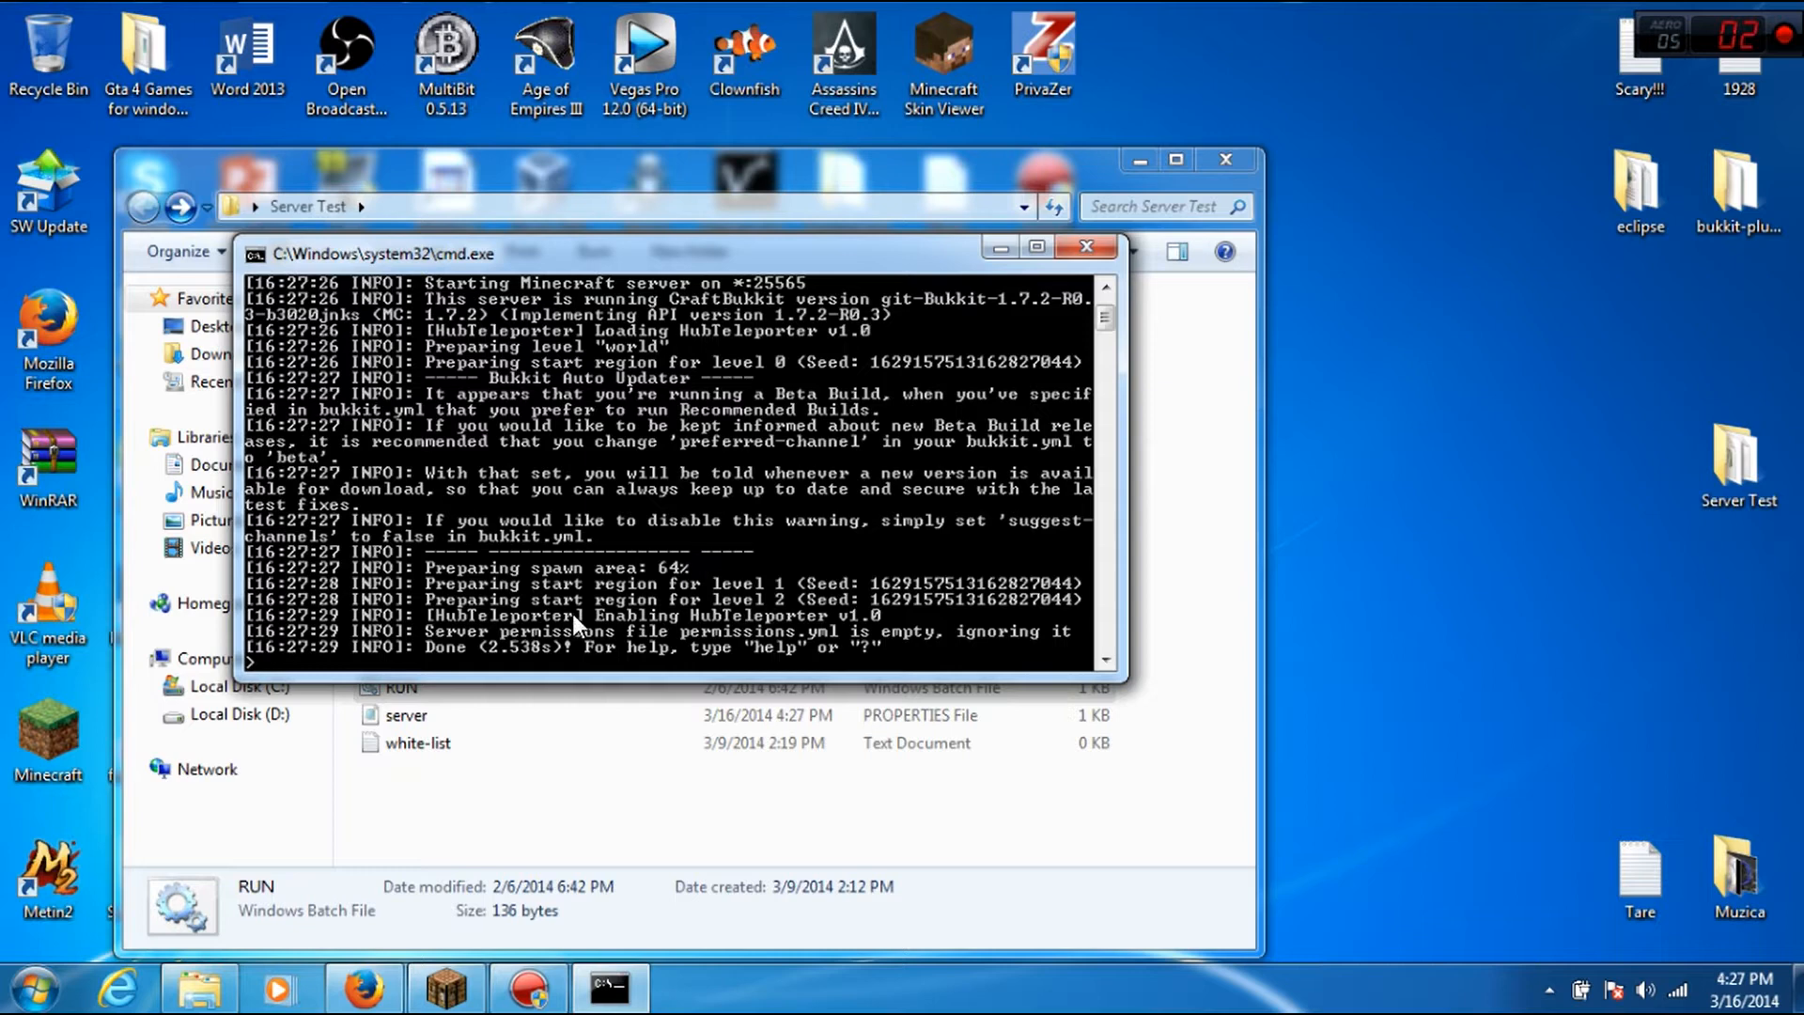
pyautogui.moveTo(806, 630)
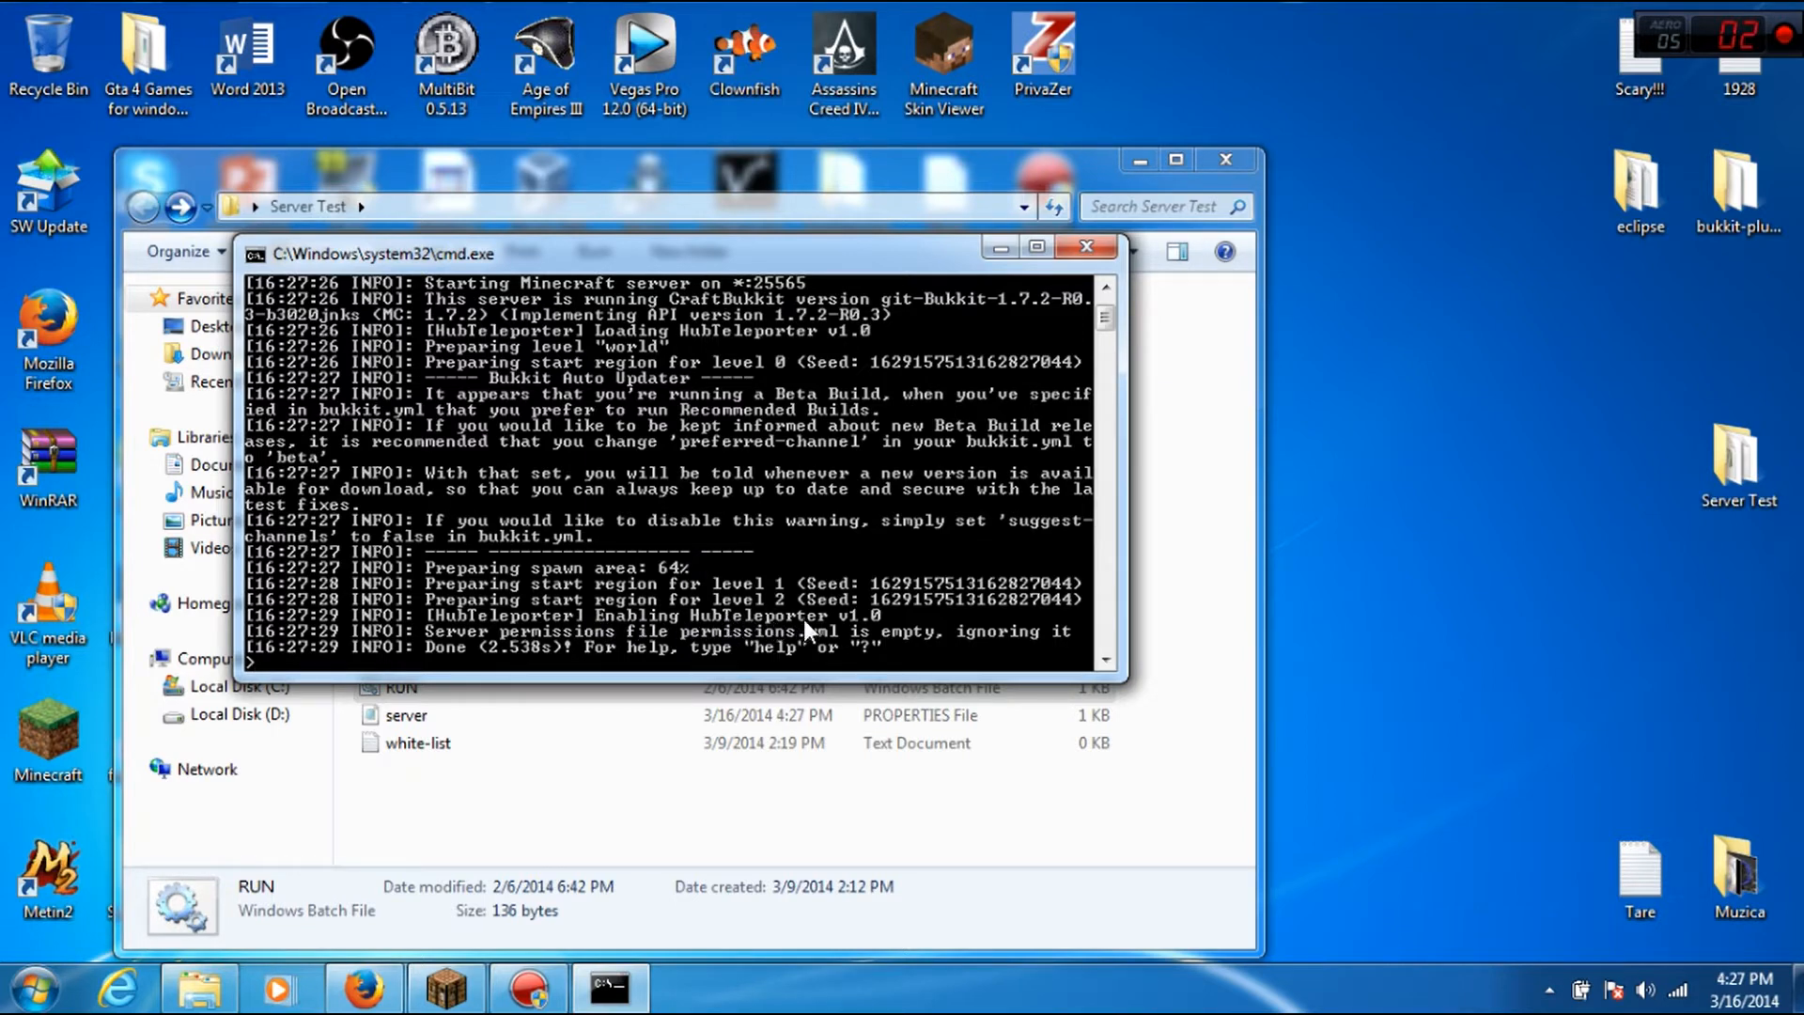
pyautogui.moveTo(737, 562)
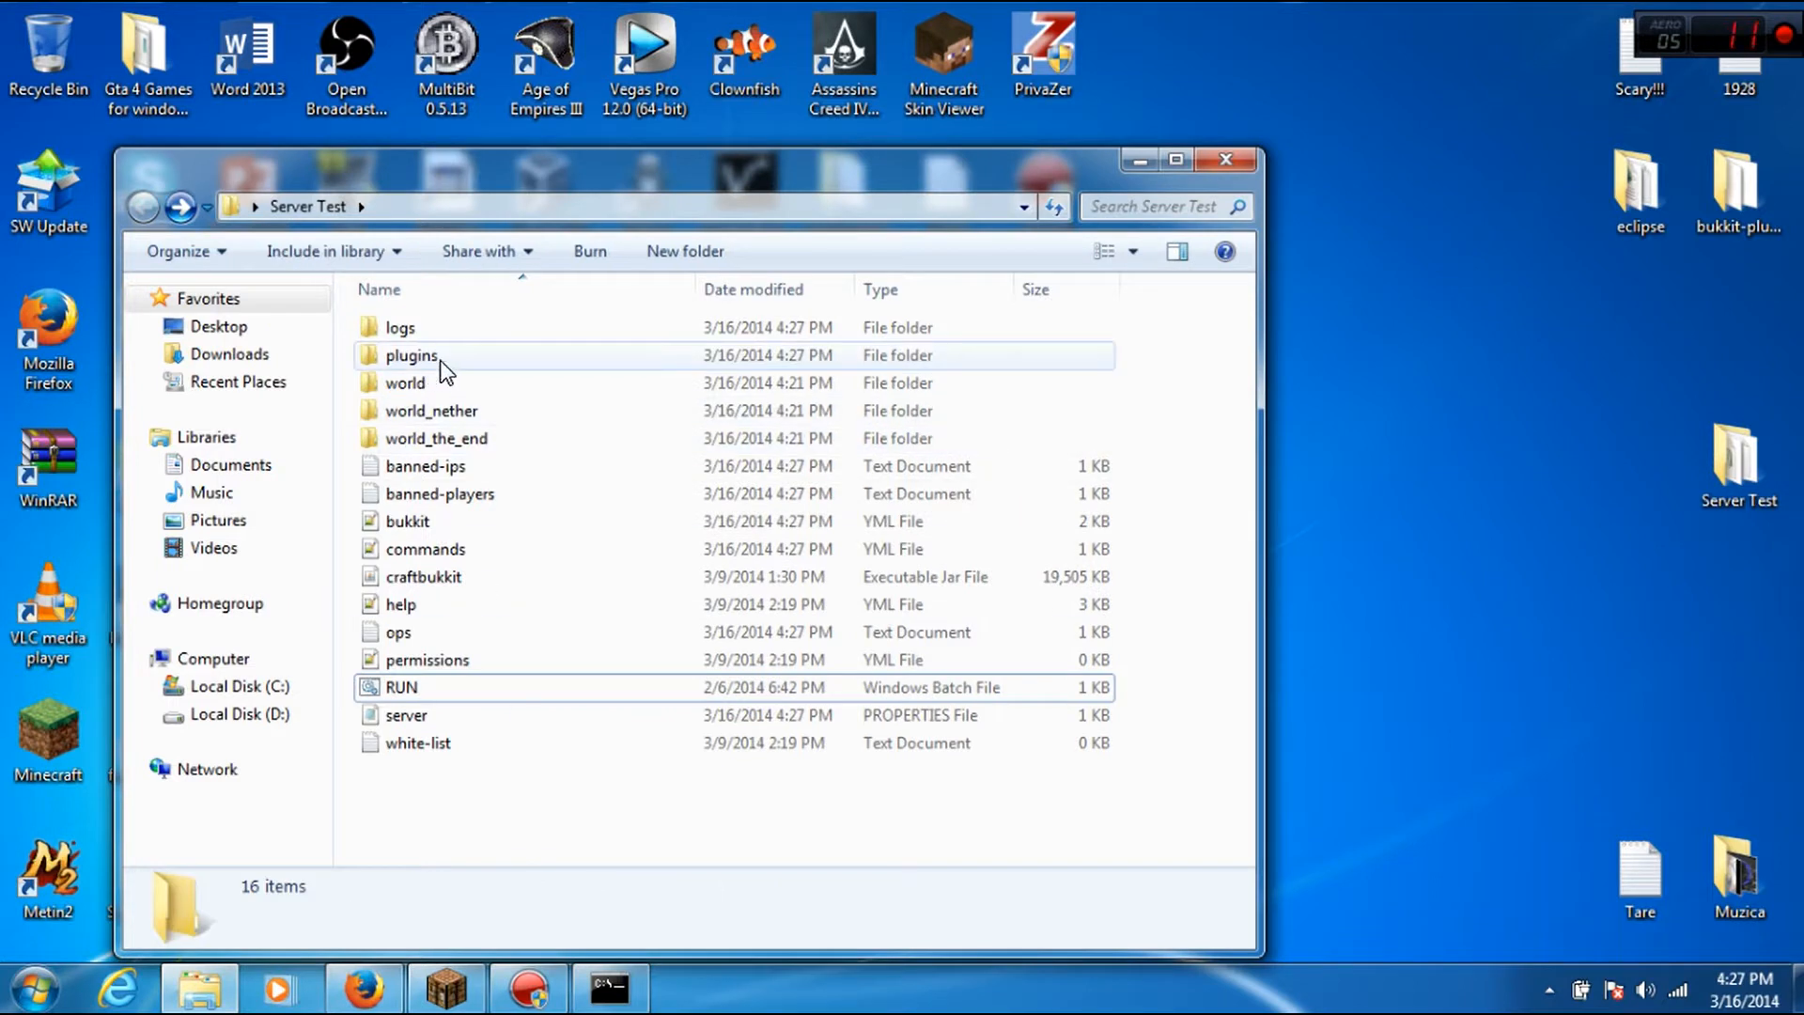
# Open HubTeleporter's config.yml in Notepad++ and place the cursor at the message value.
pyautogui.doubleClick(410, 355)
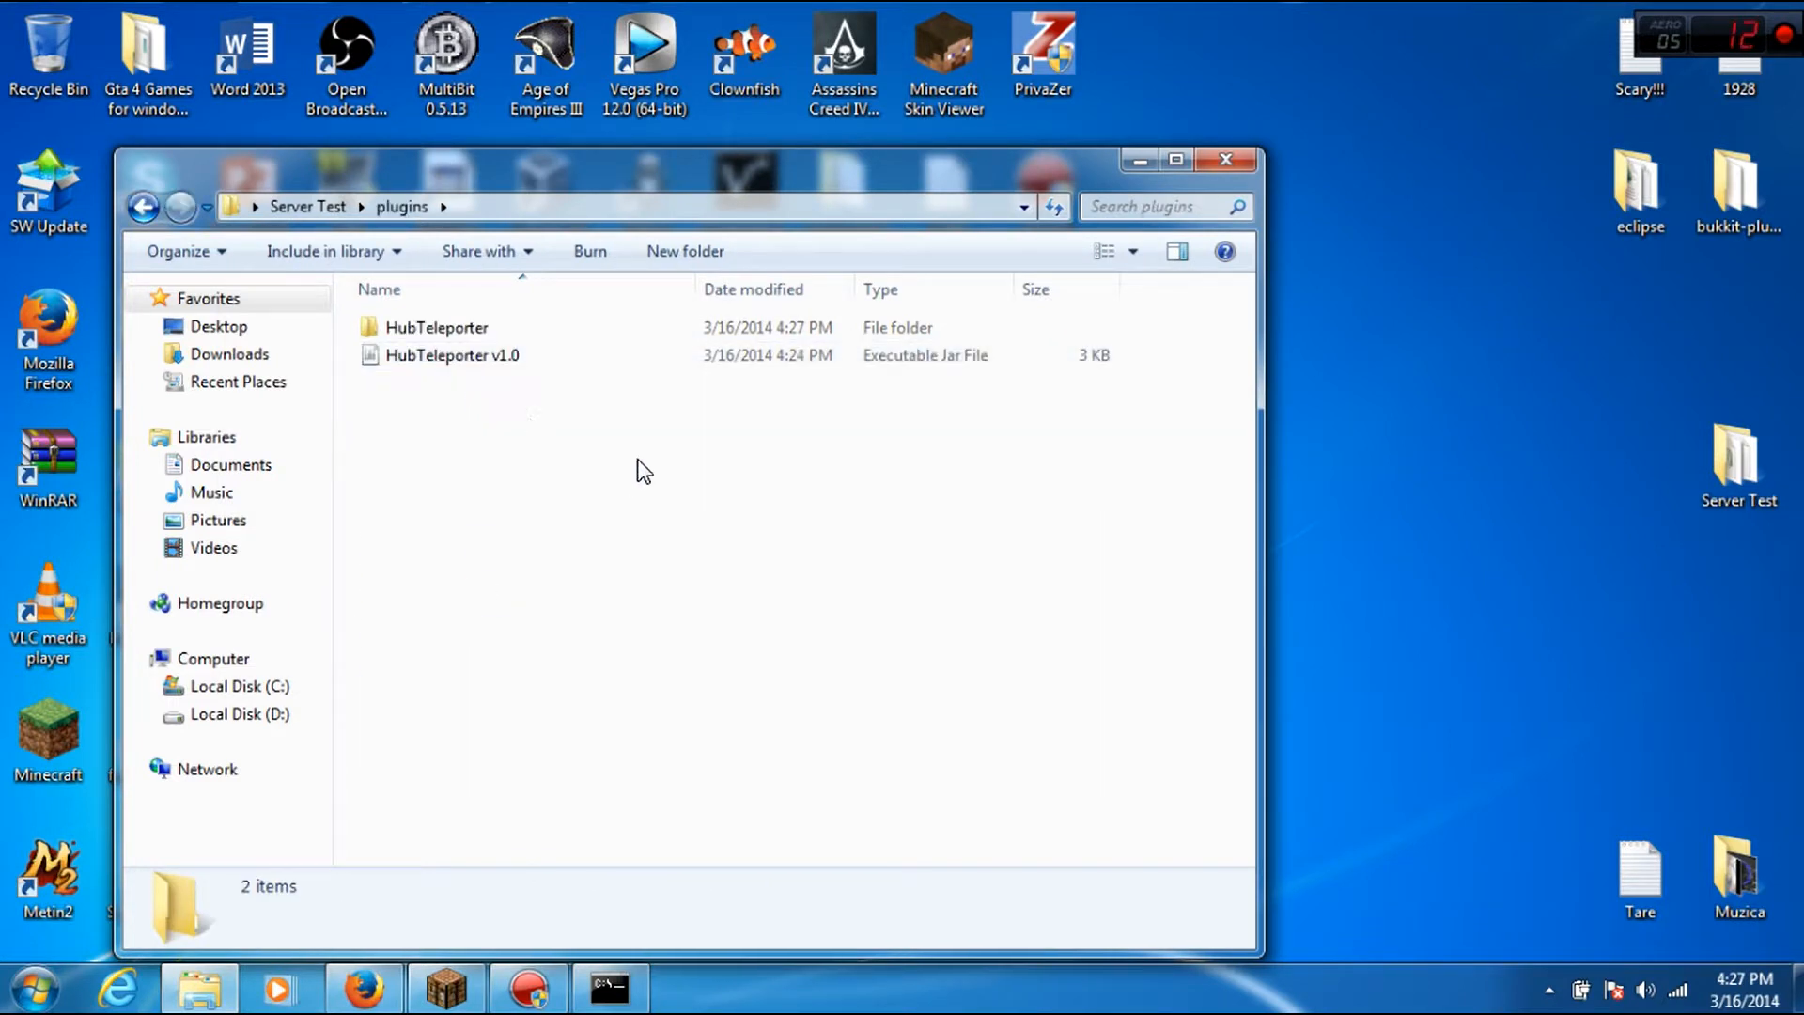
pyautogui.click(437, 327)
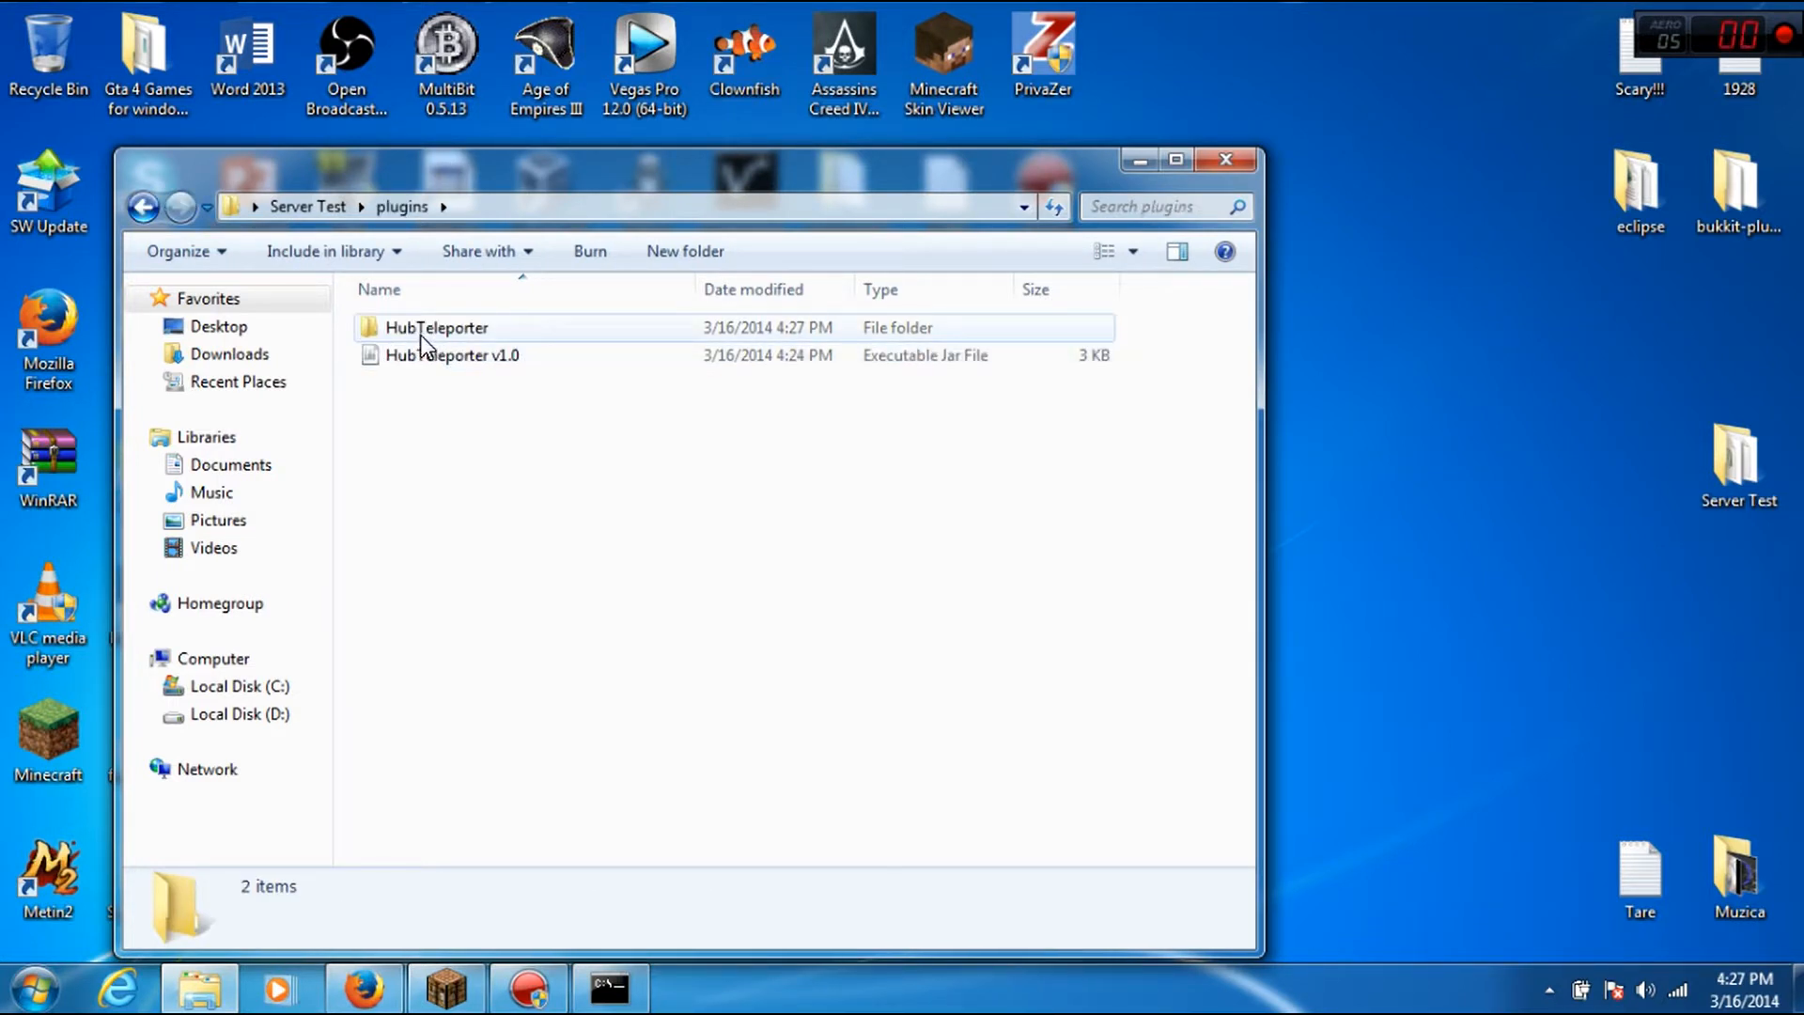
pyautogui.doubleClick(436, 327)
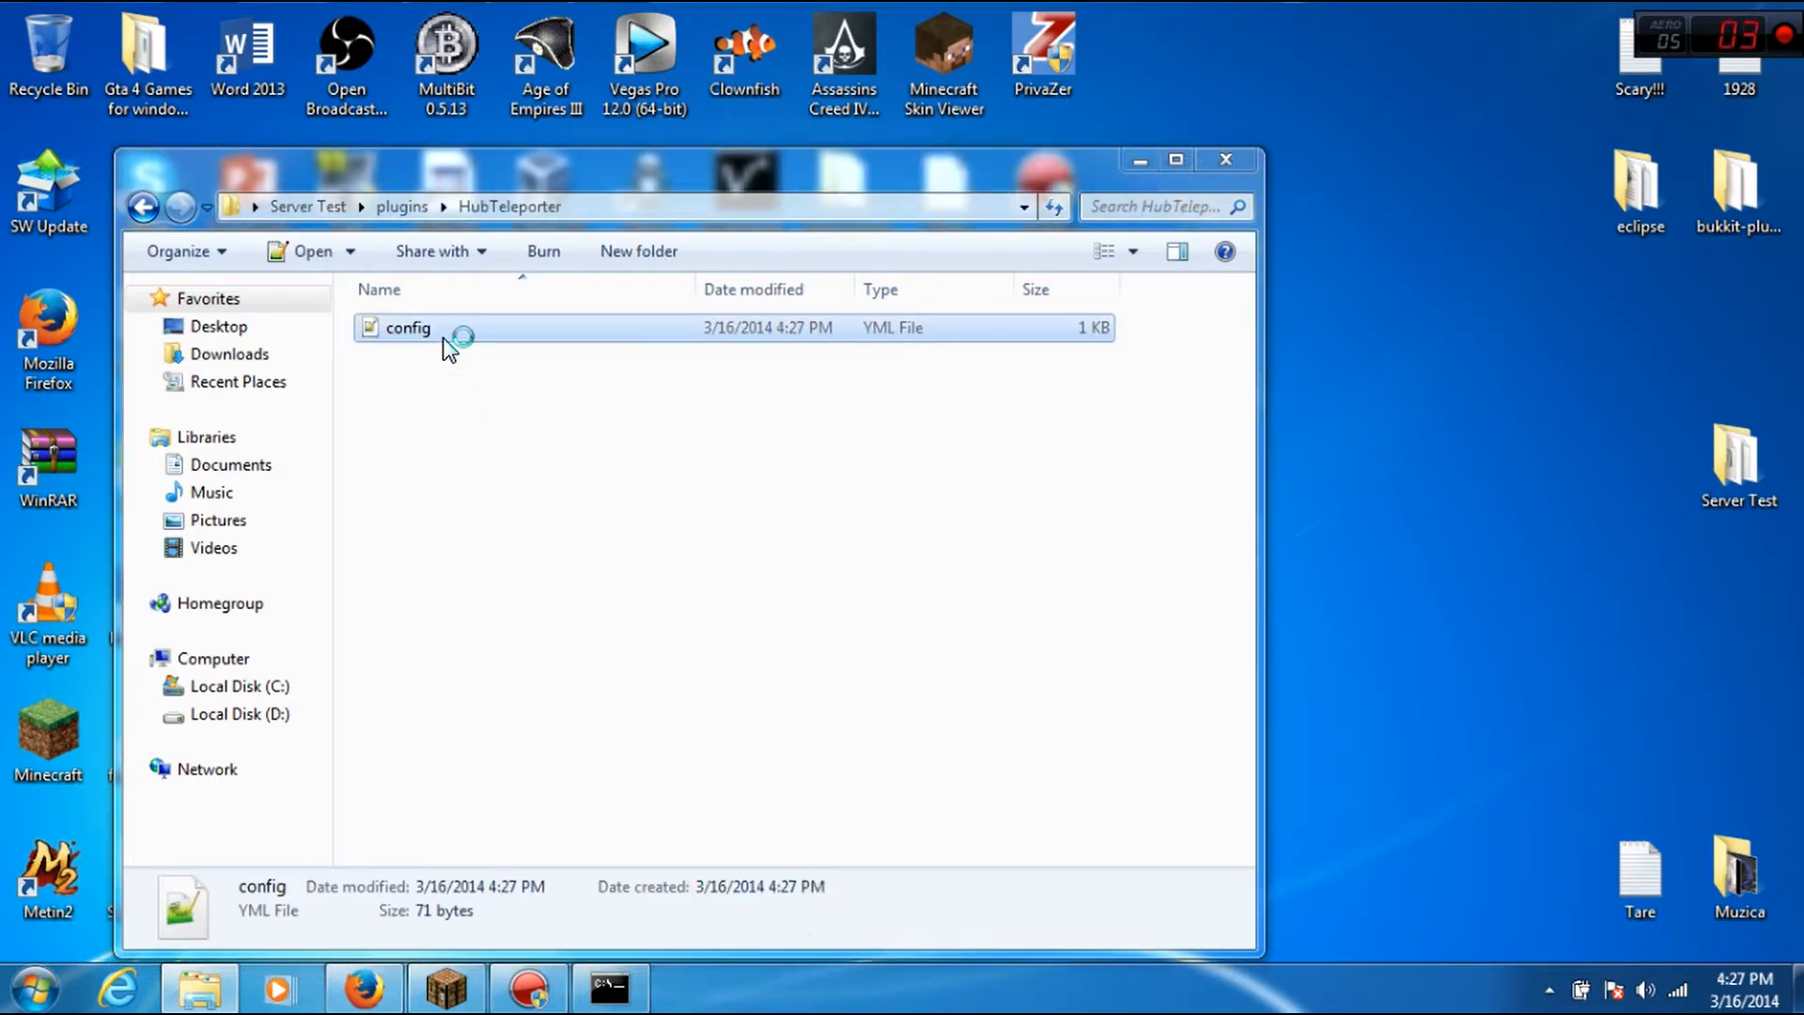
pyautogui.doubleClick(408, 327)
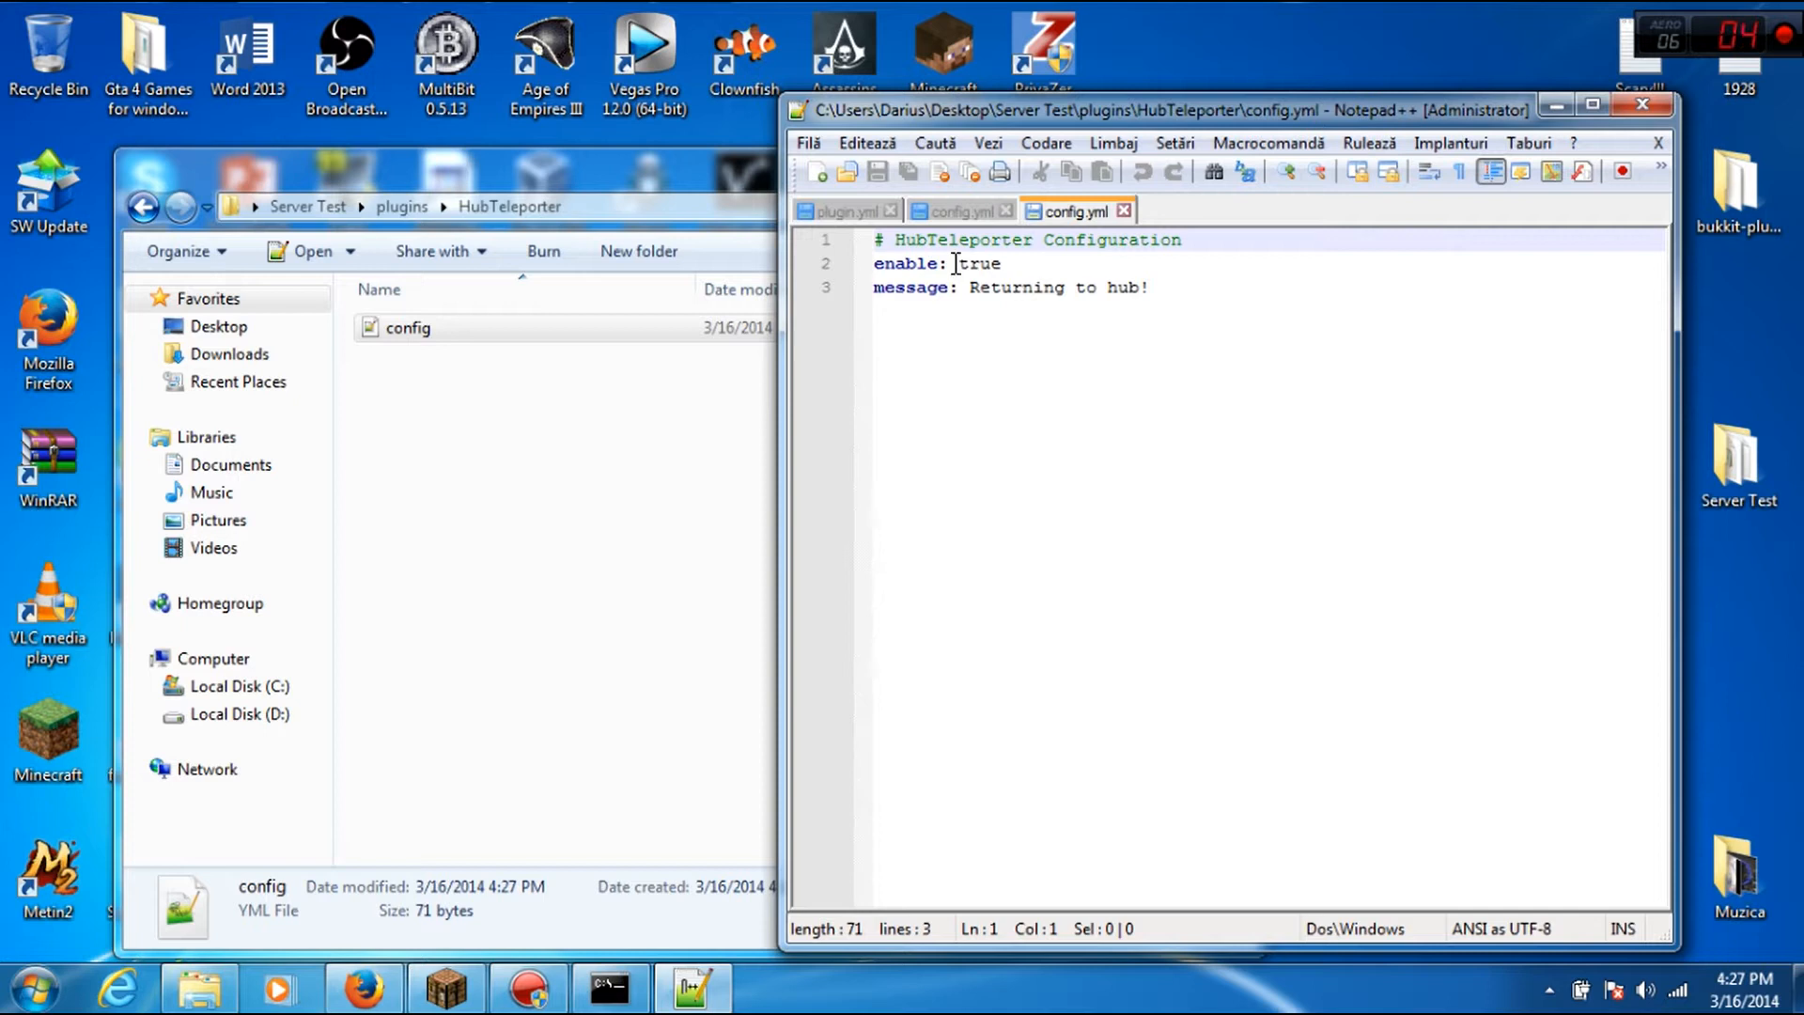
pyautogui.moveTo(1002, 278)
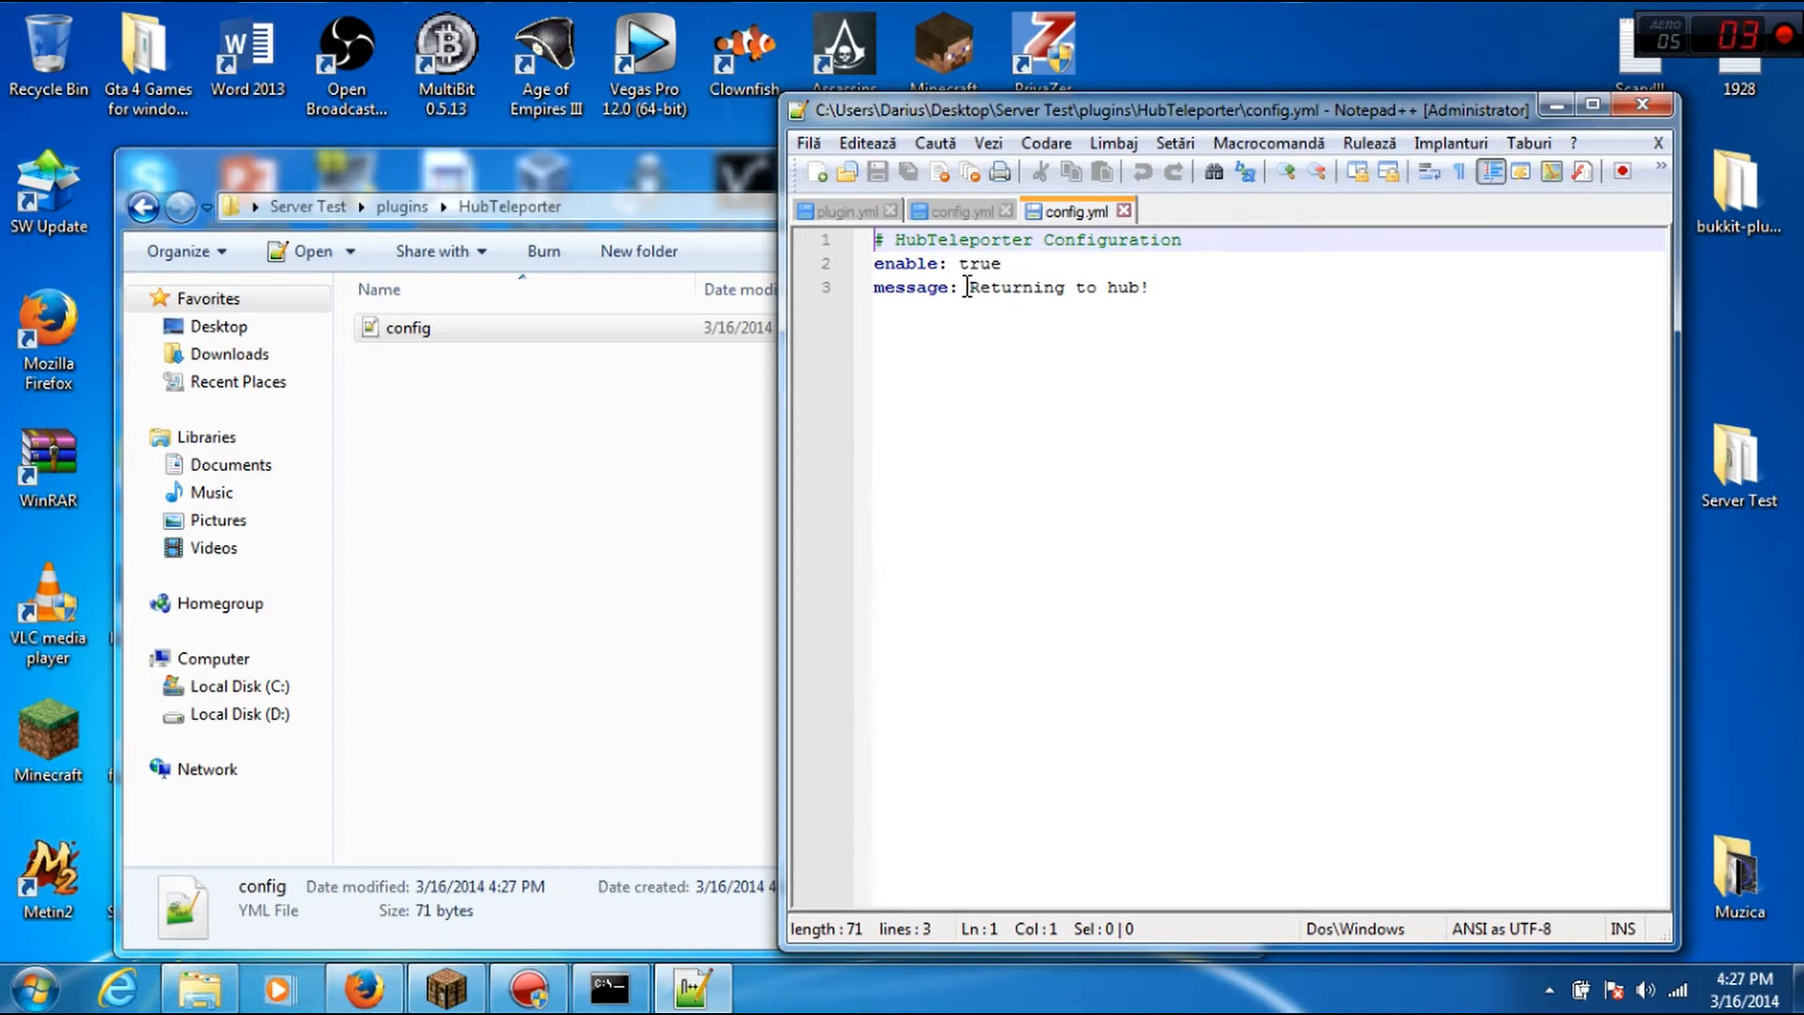
pyautogui.click(1643, 104)
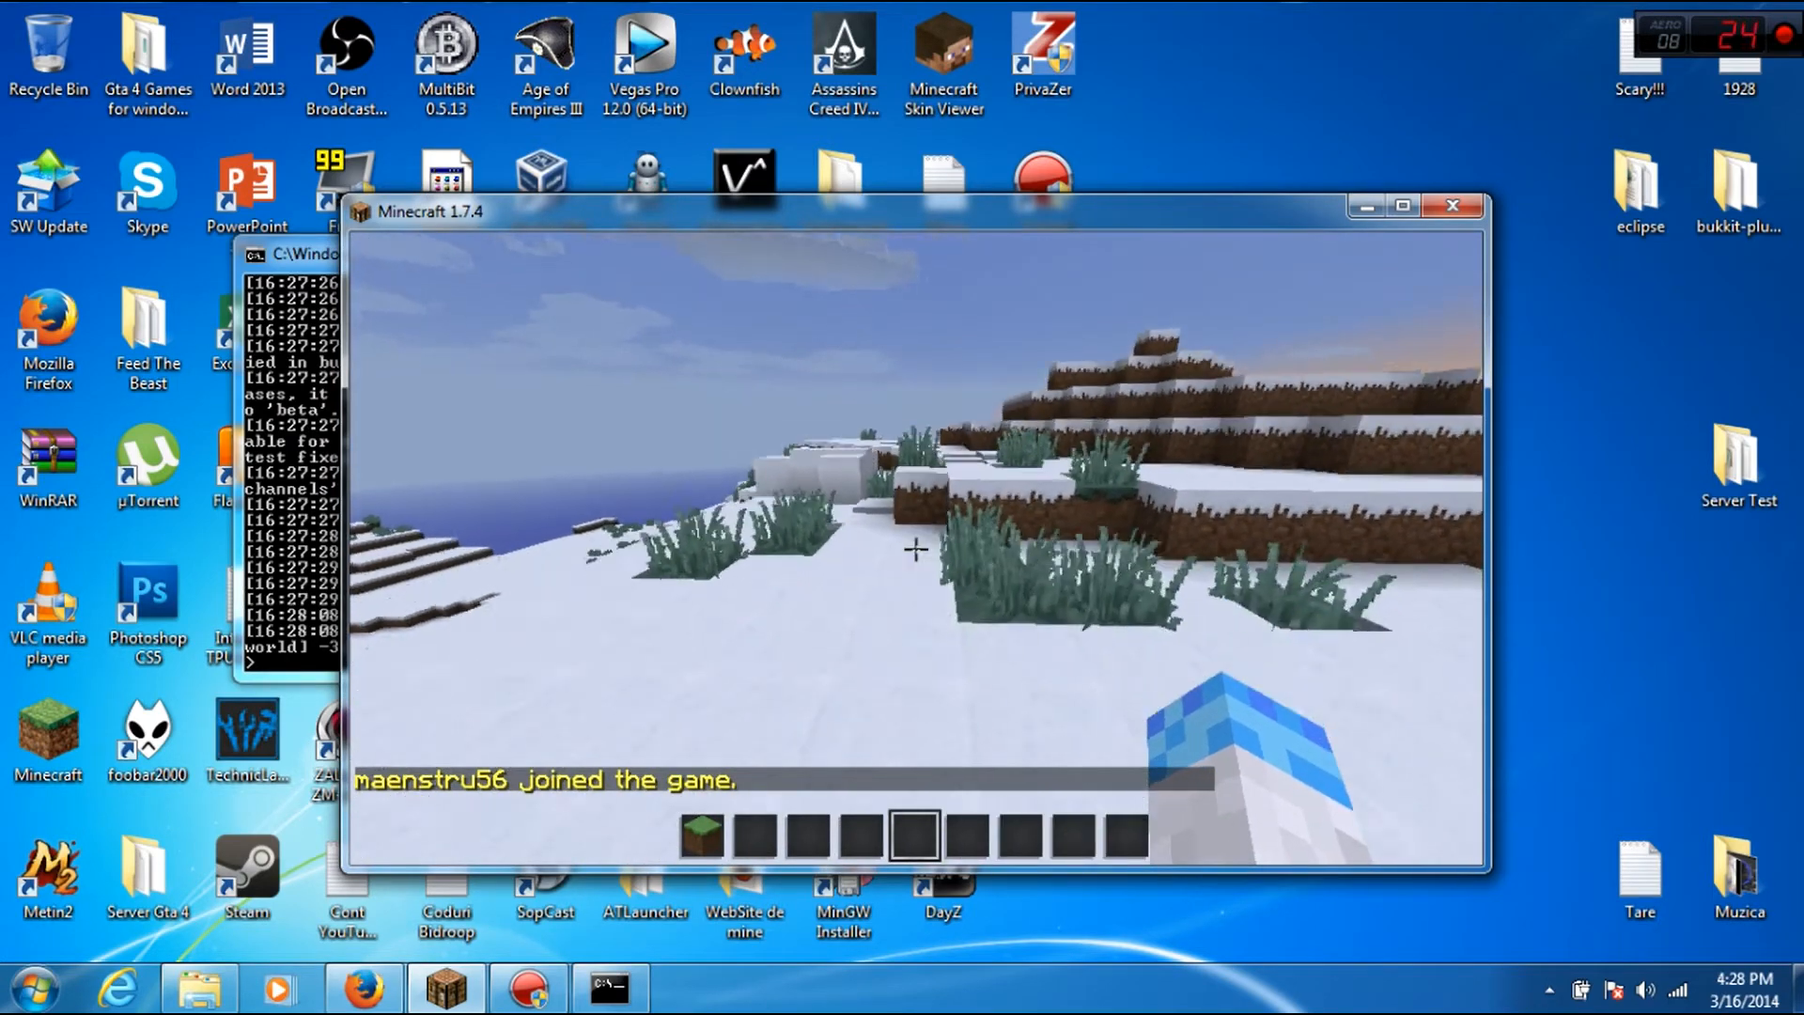
# Run /hub in Minecraft chat and get teleported with the message Returning to hub!
pyautogui.write('/hu')
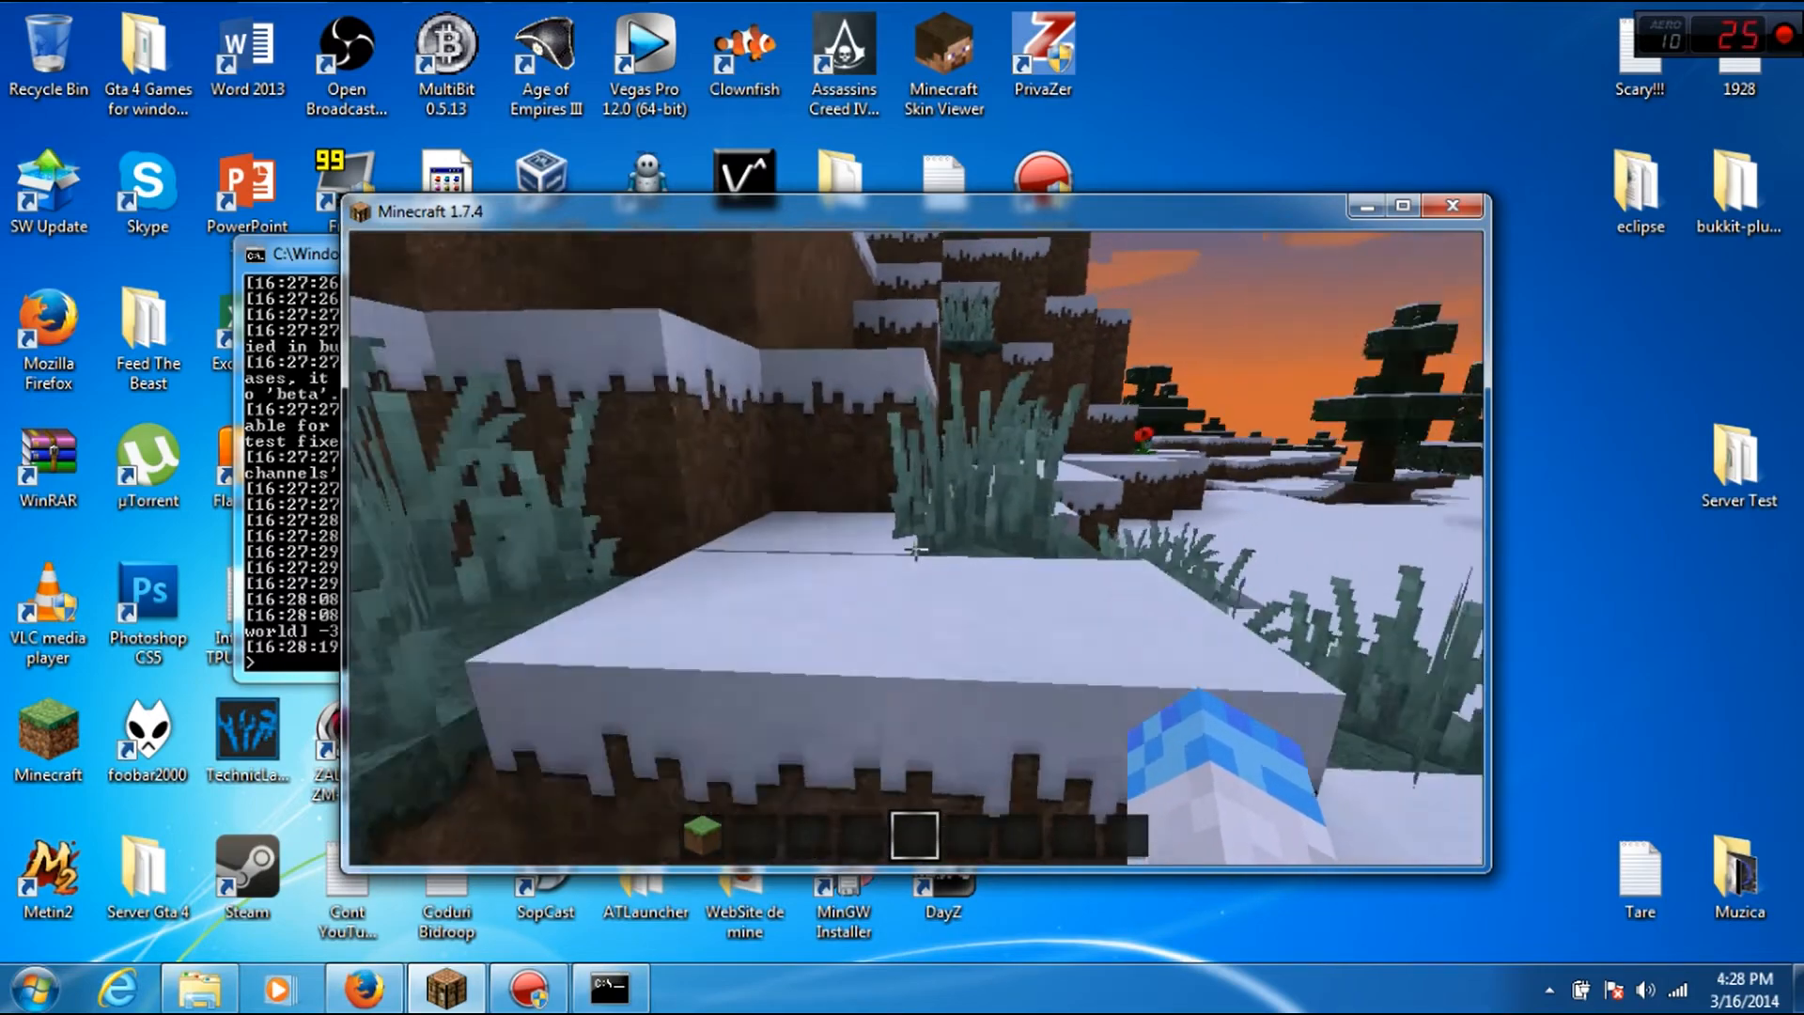
pyautogui.moveTo(917, 549)
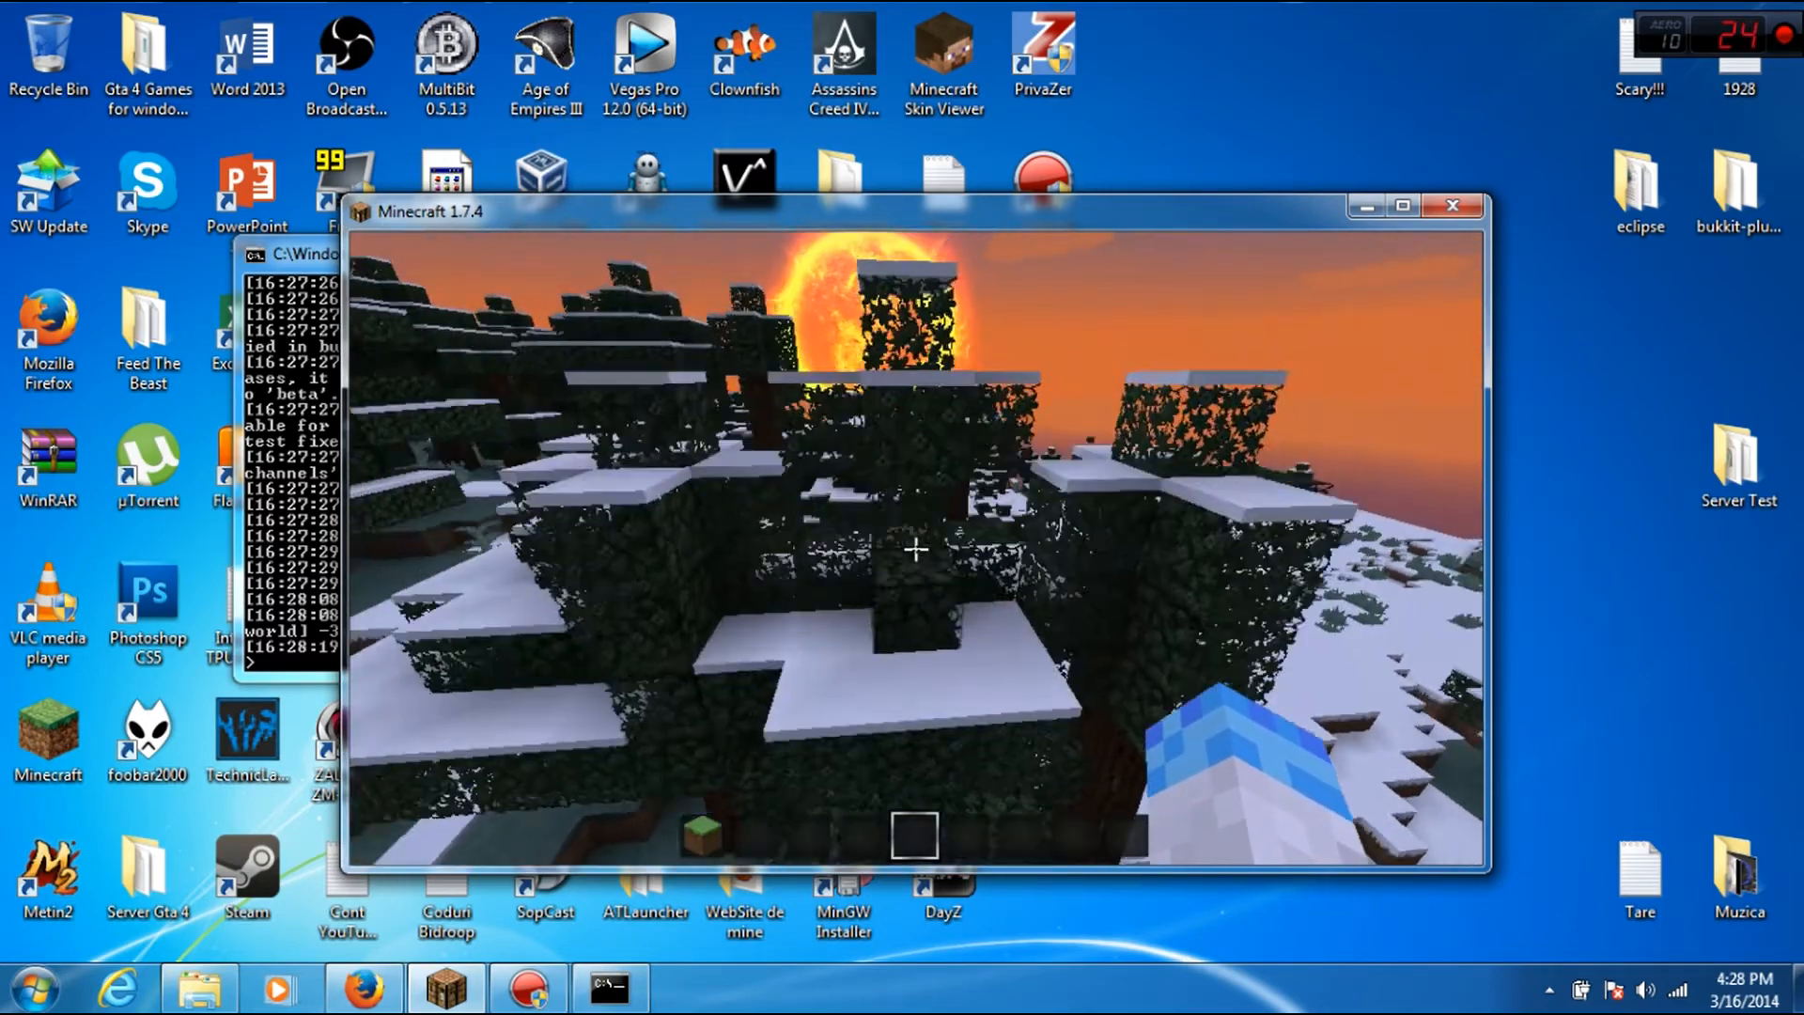
pyautogui.moveTo(916, 548)
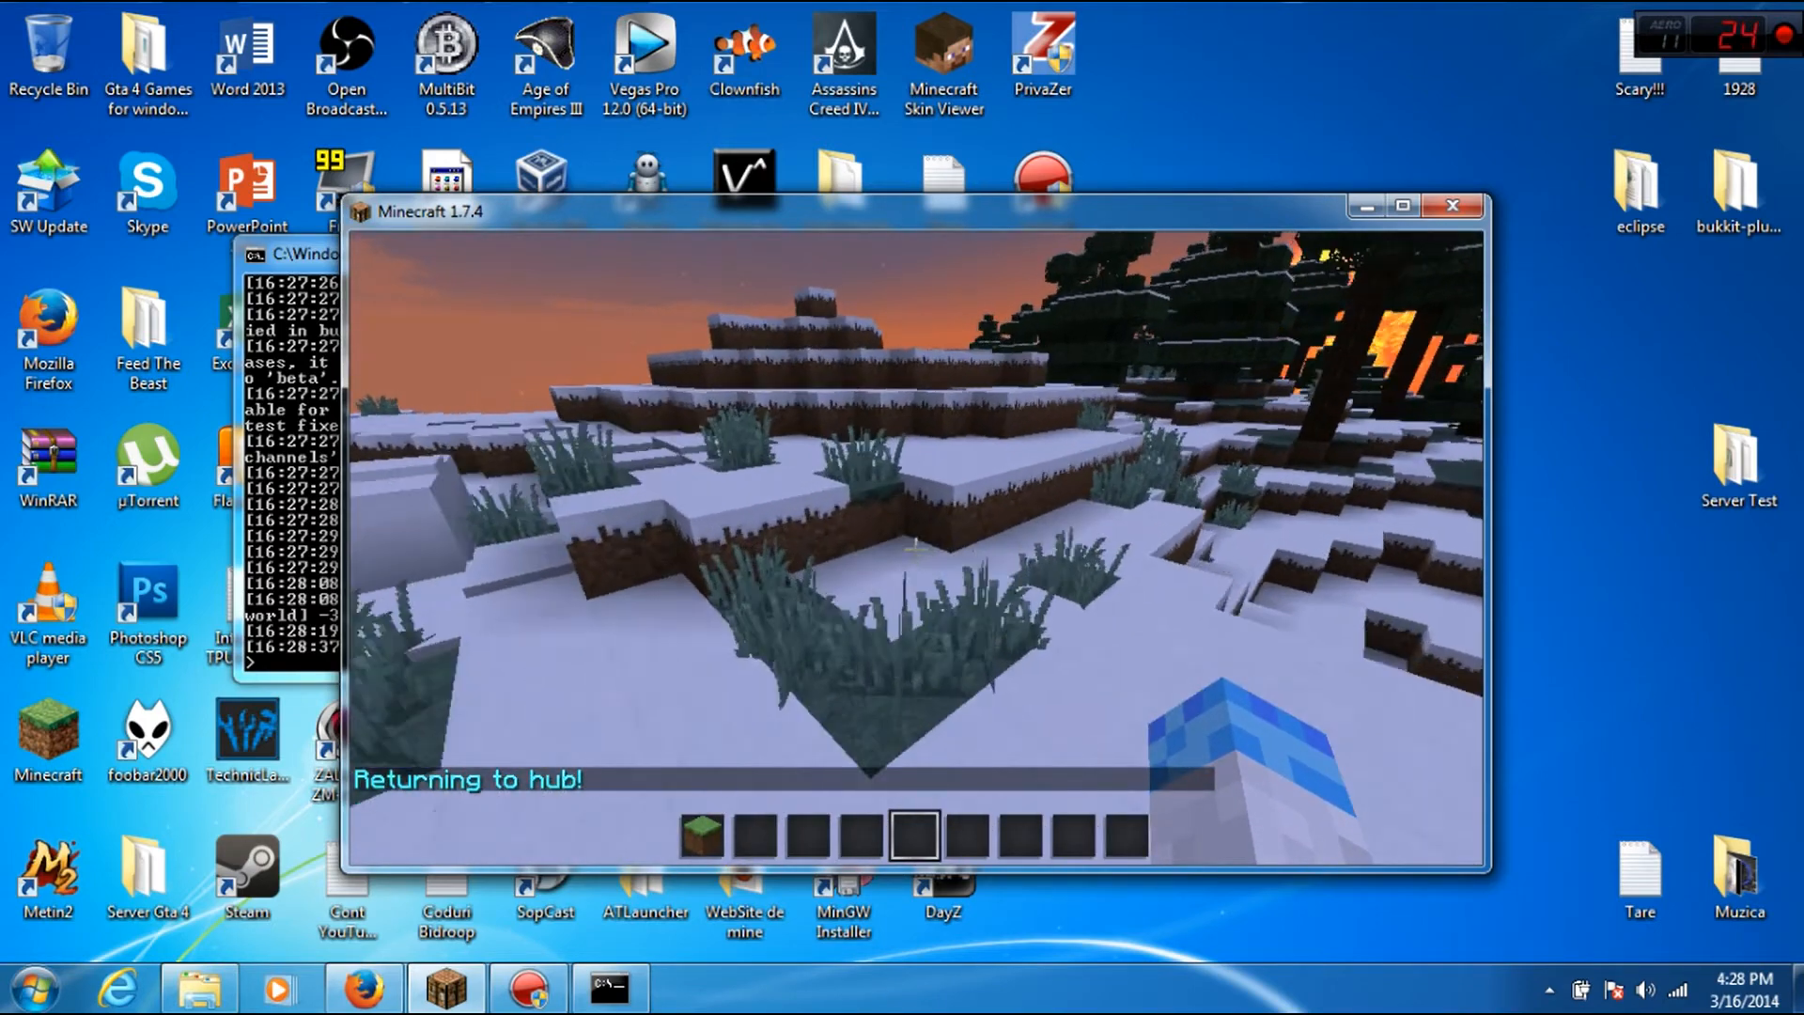
pyautogui.moveTo(918, 547)
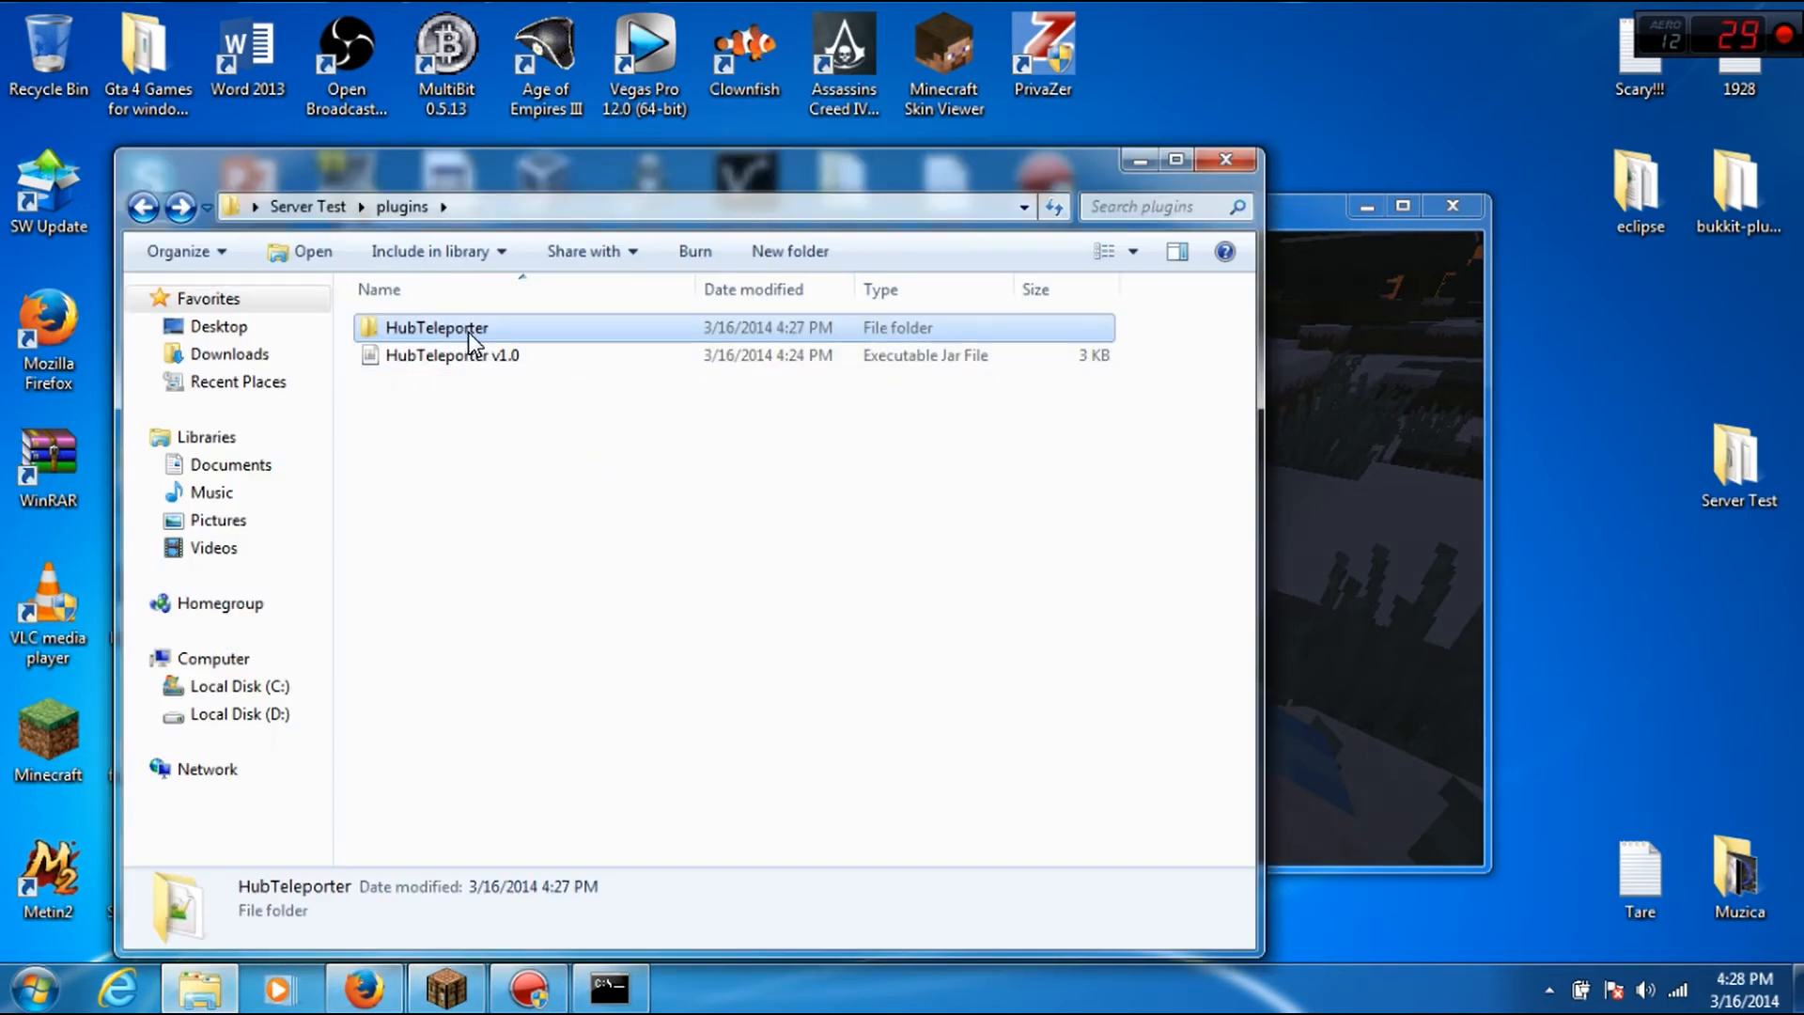
# Check config.yml's updated modified time, then reload the server from the console.
pyautogui.doubleClick(435, 327)
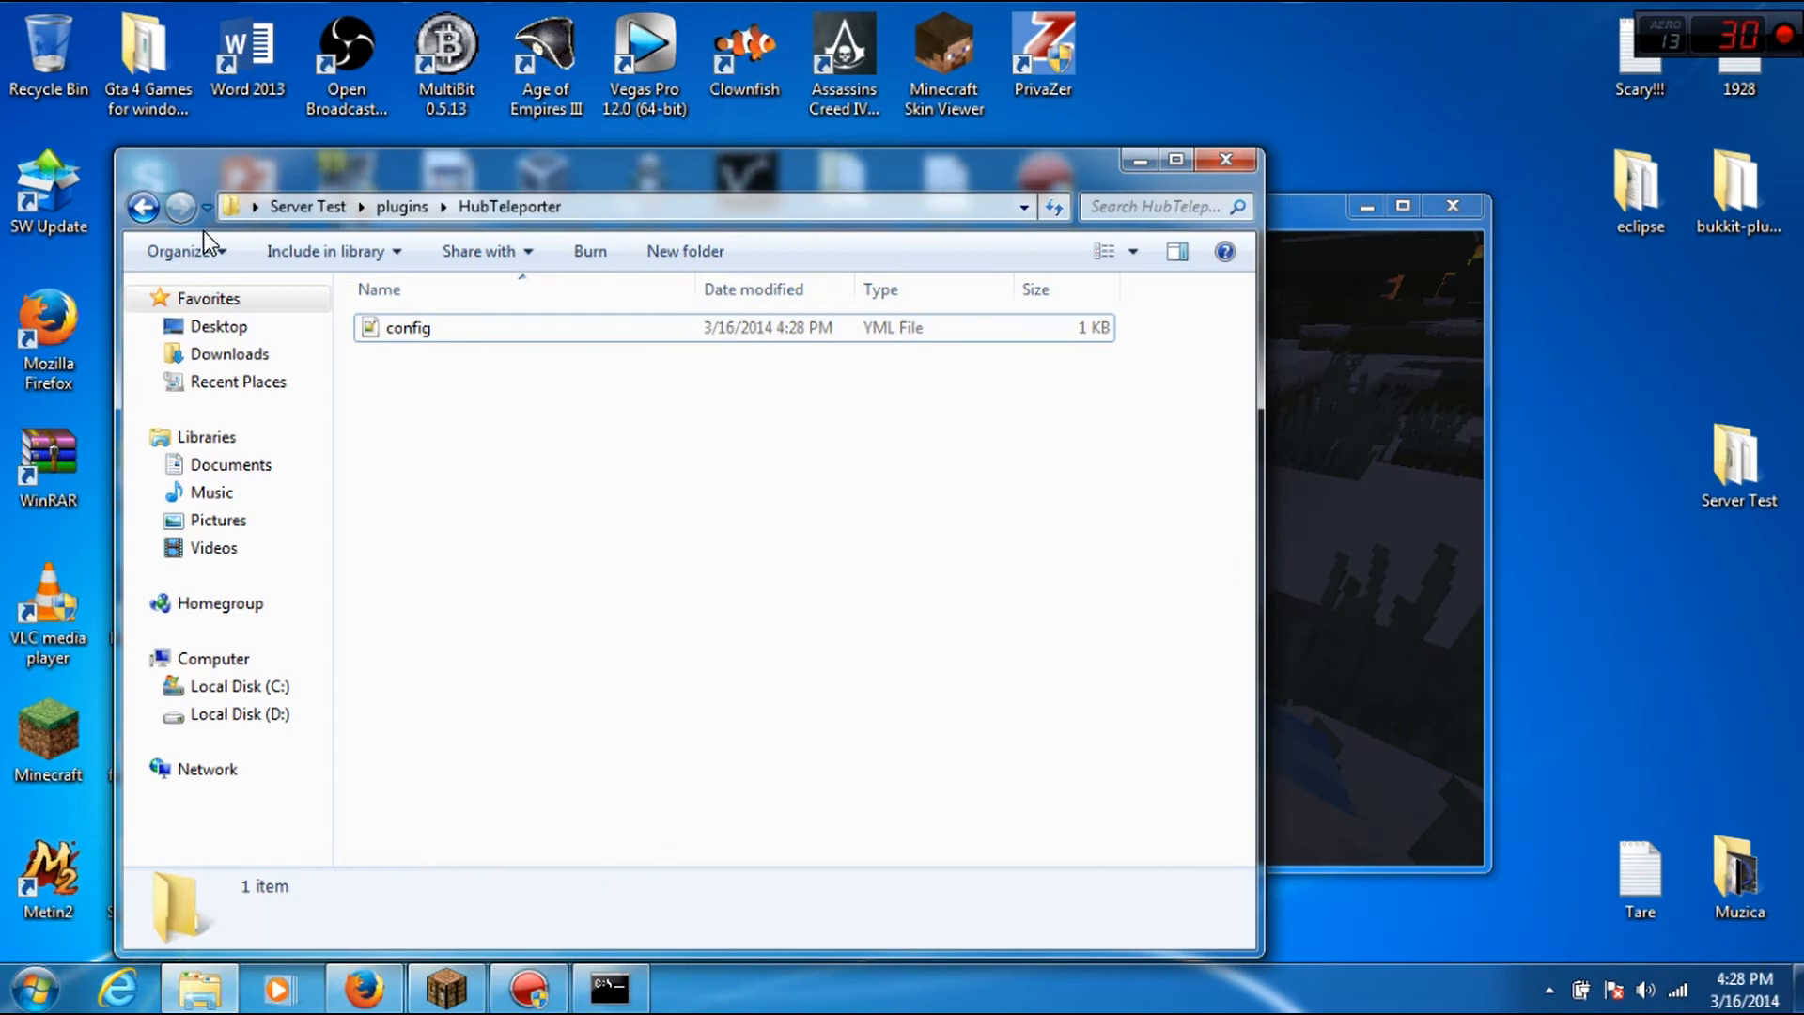
pyautogui.click(142, 207)
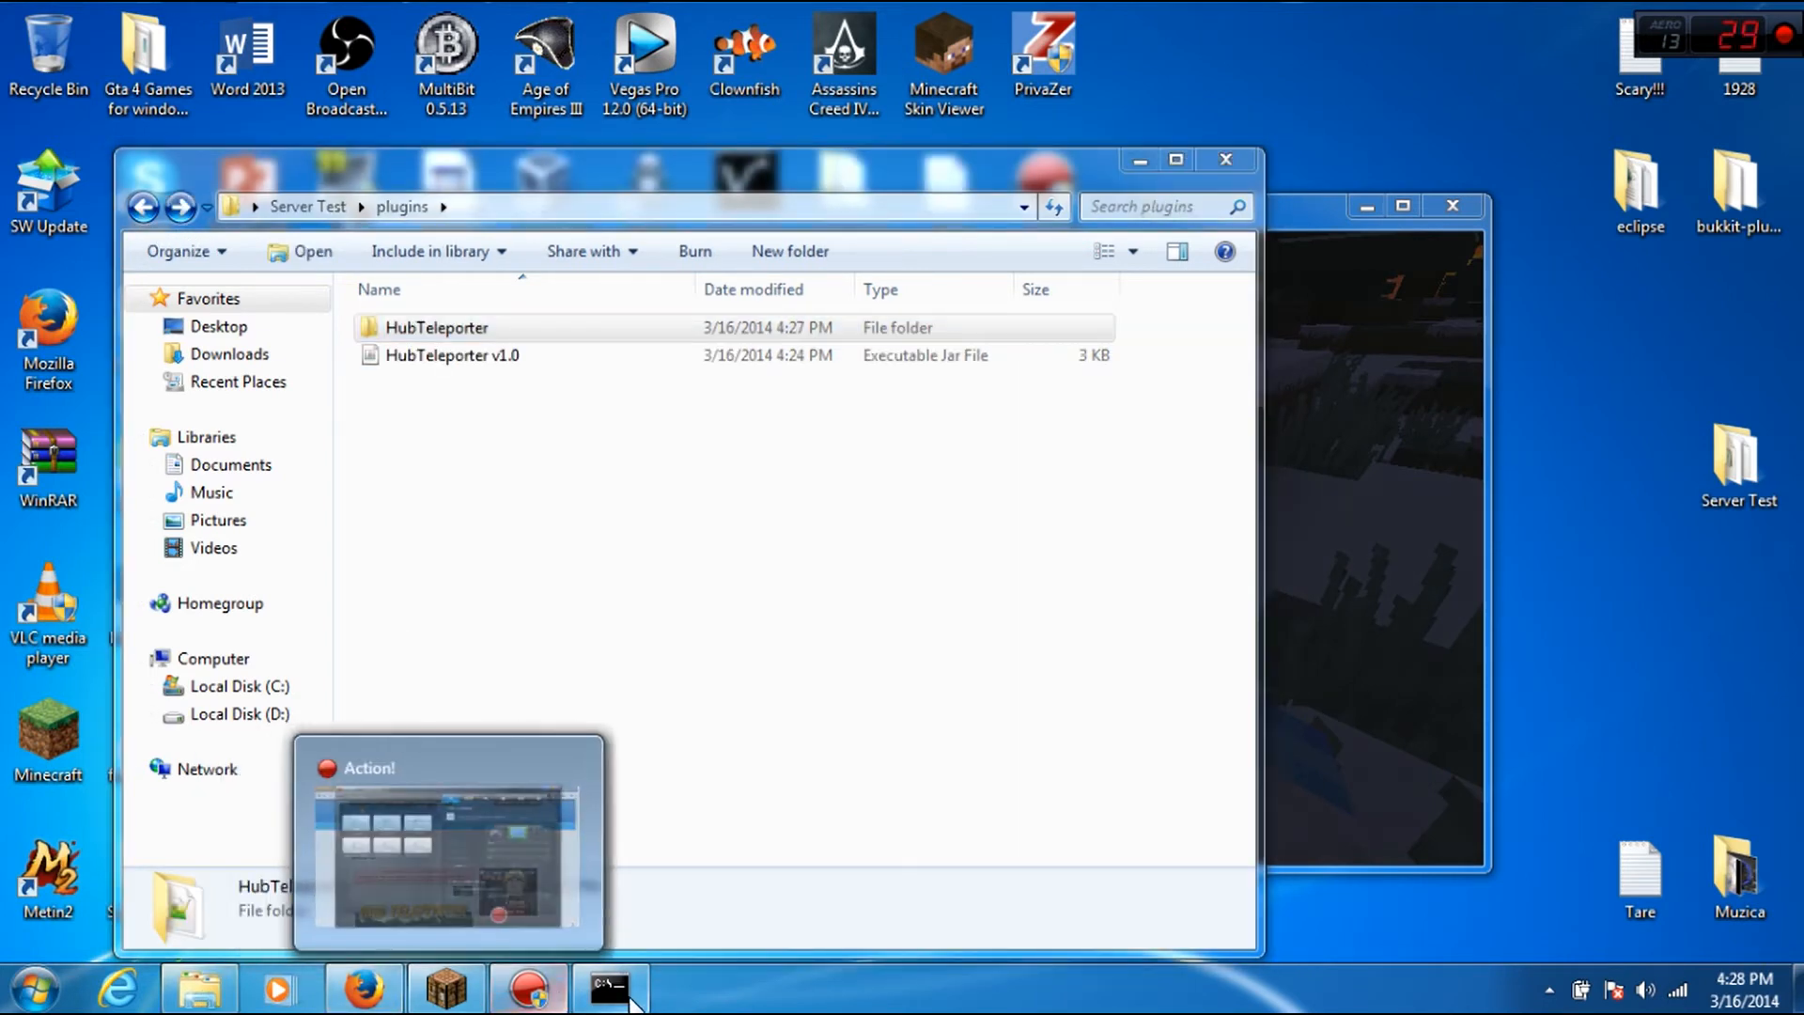
pyautogui.click(609, 986)
pyautogui.write('reload')
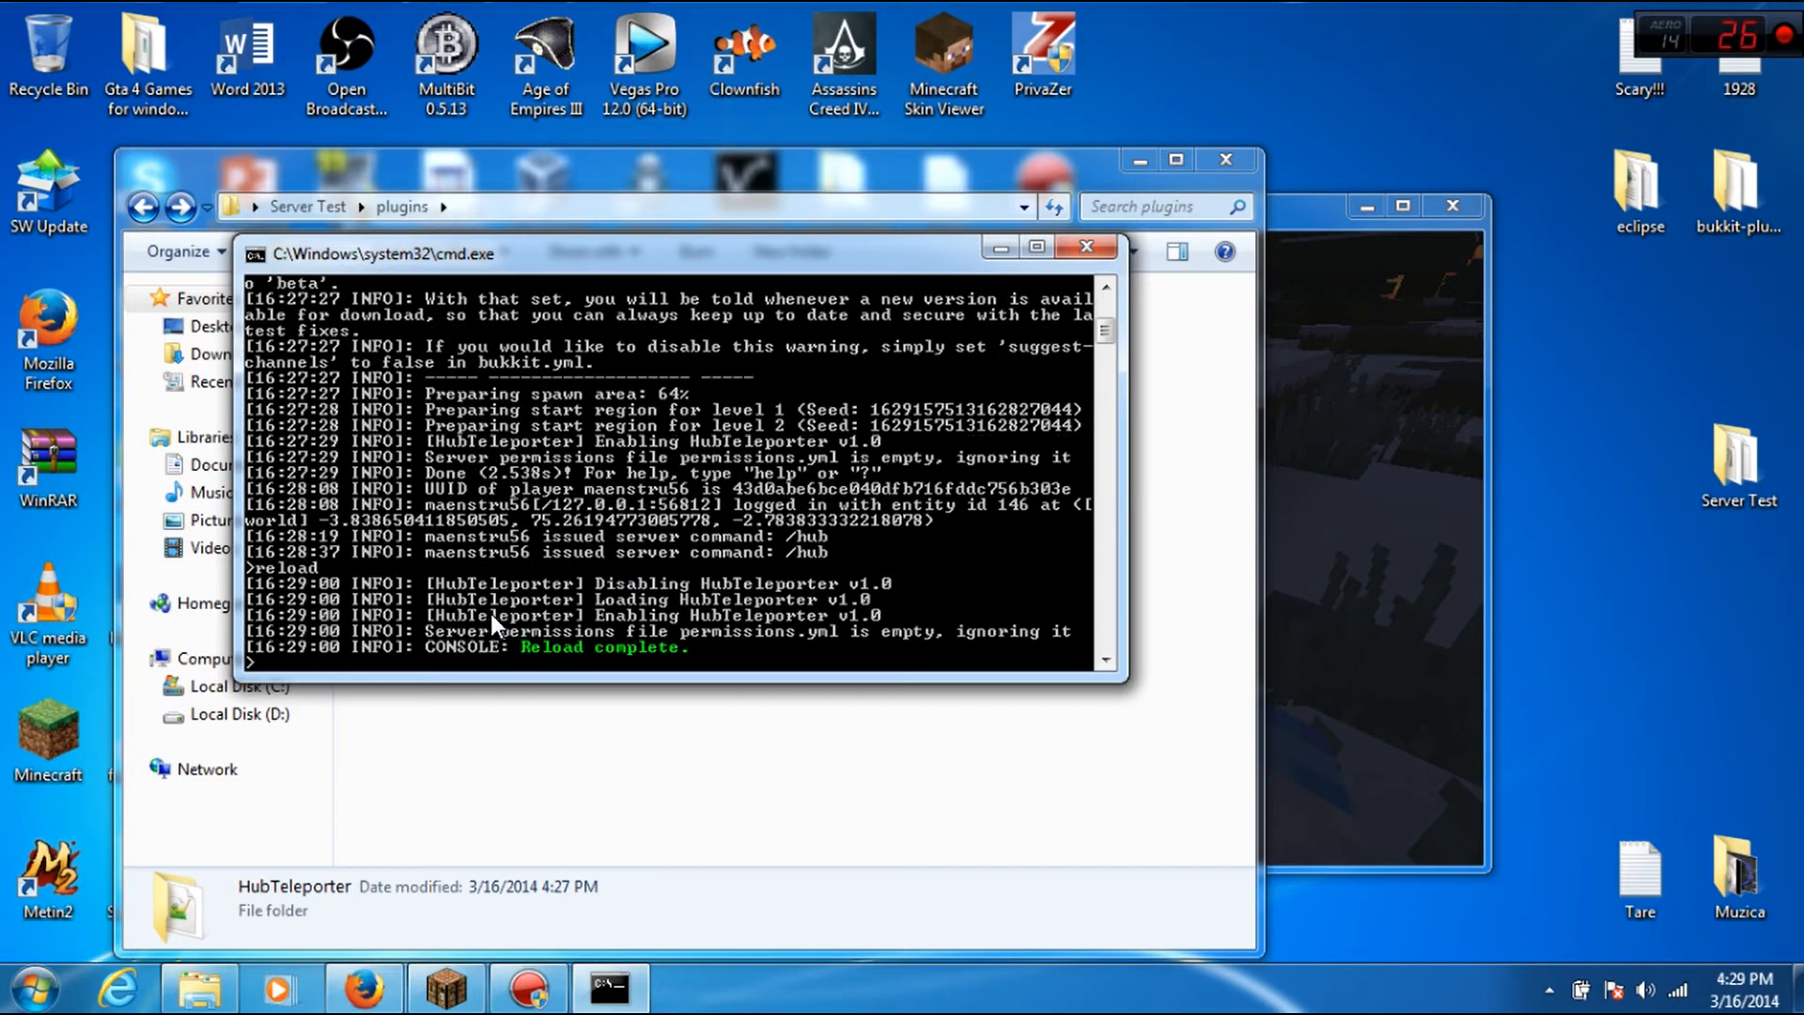
pyautogui.click(444, 986)
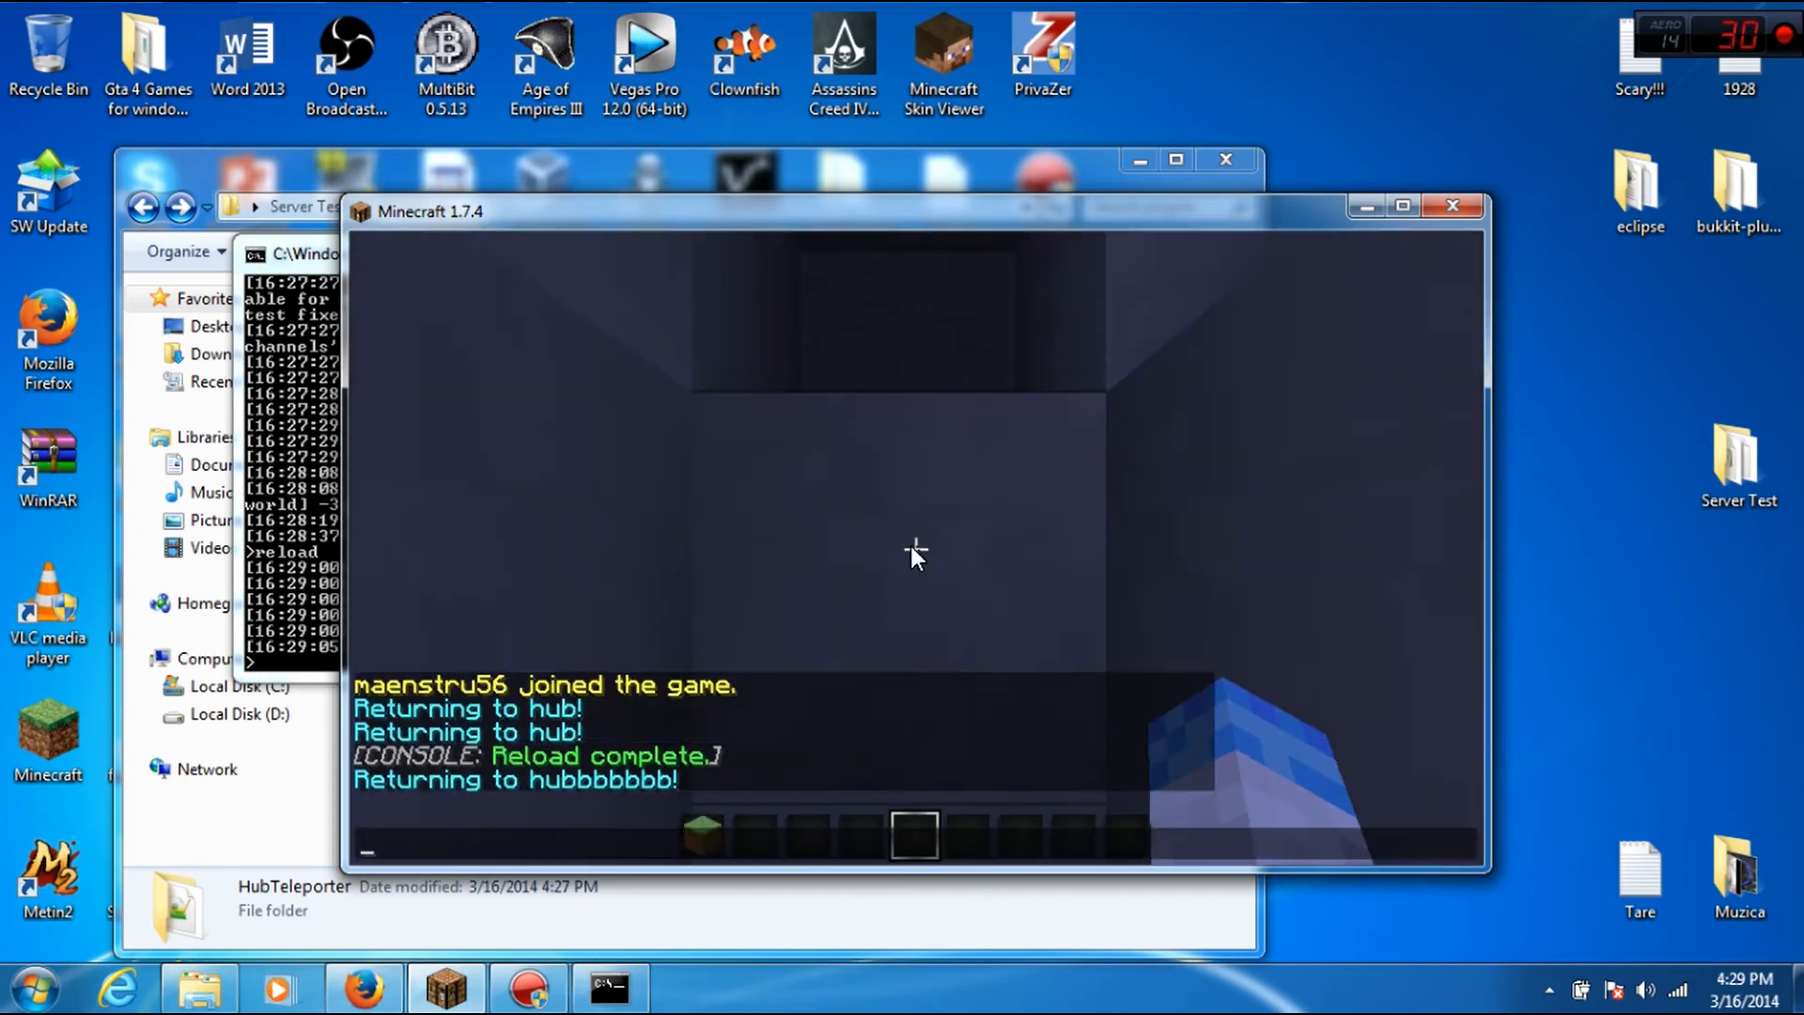
pyautogui.moveTo(564, 812)
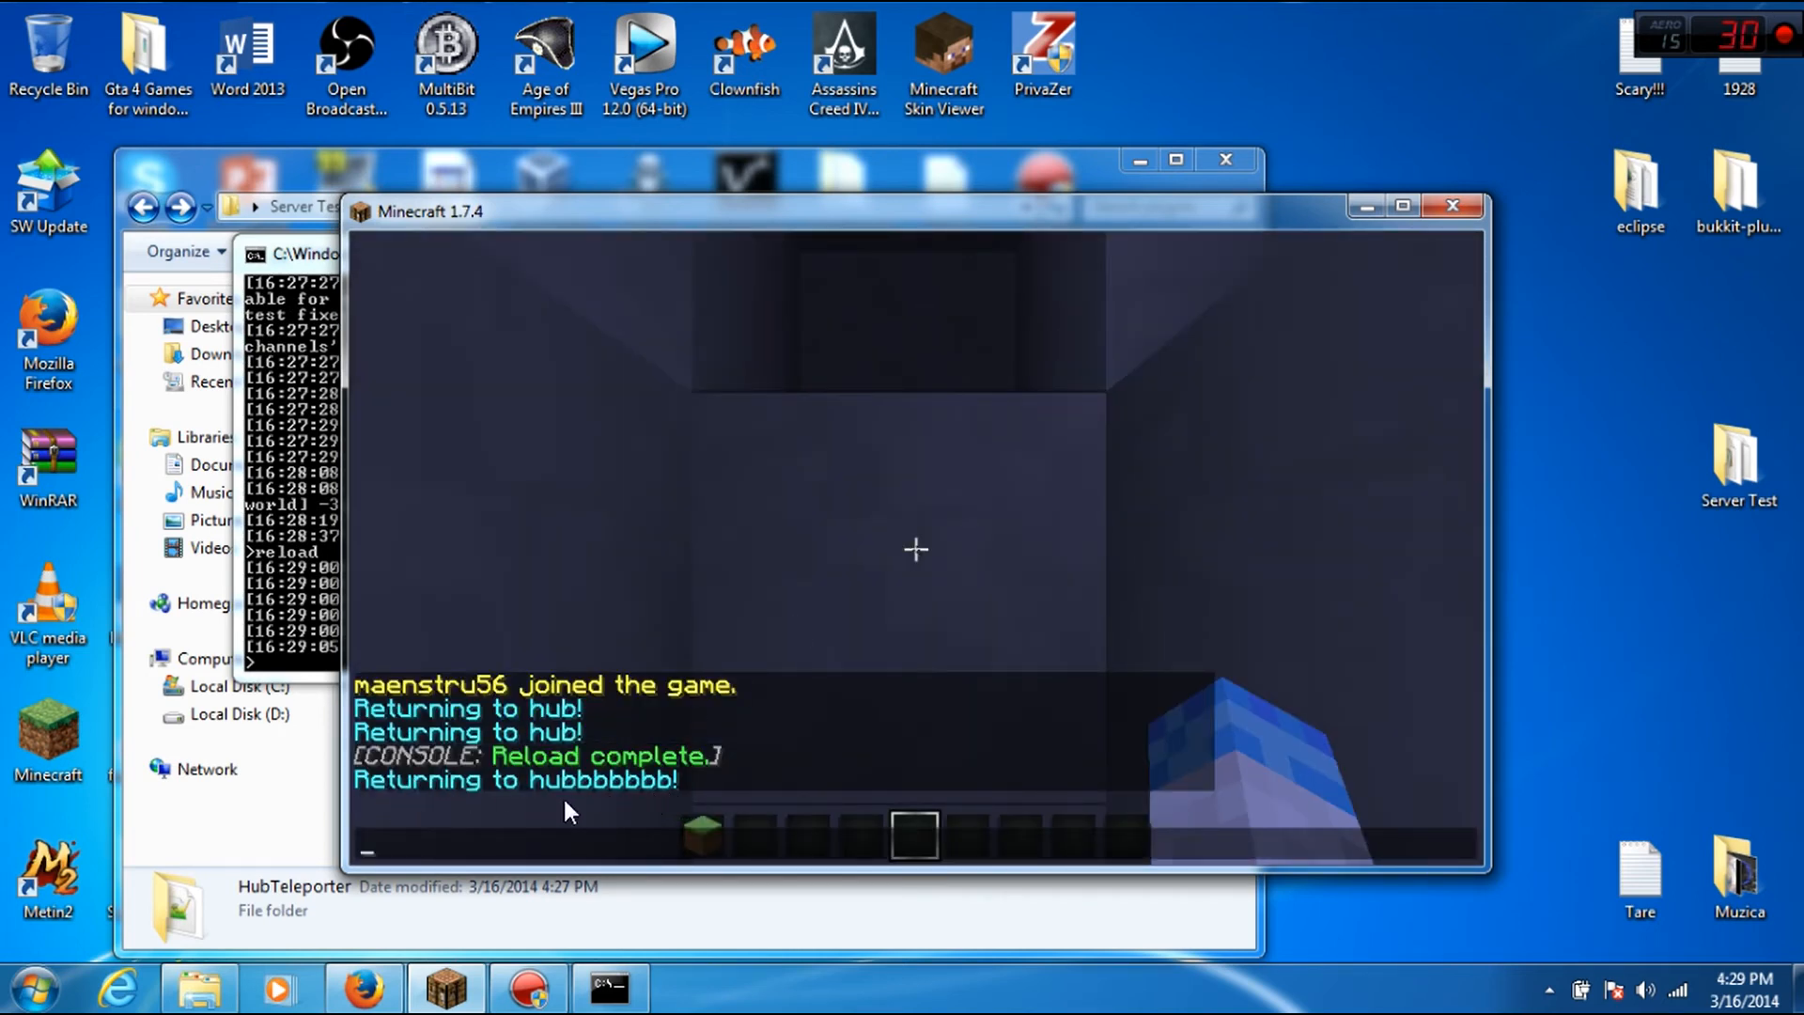
pyautogui.moveTo(722, 765)
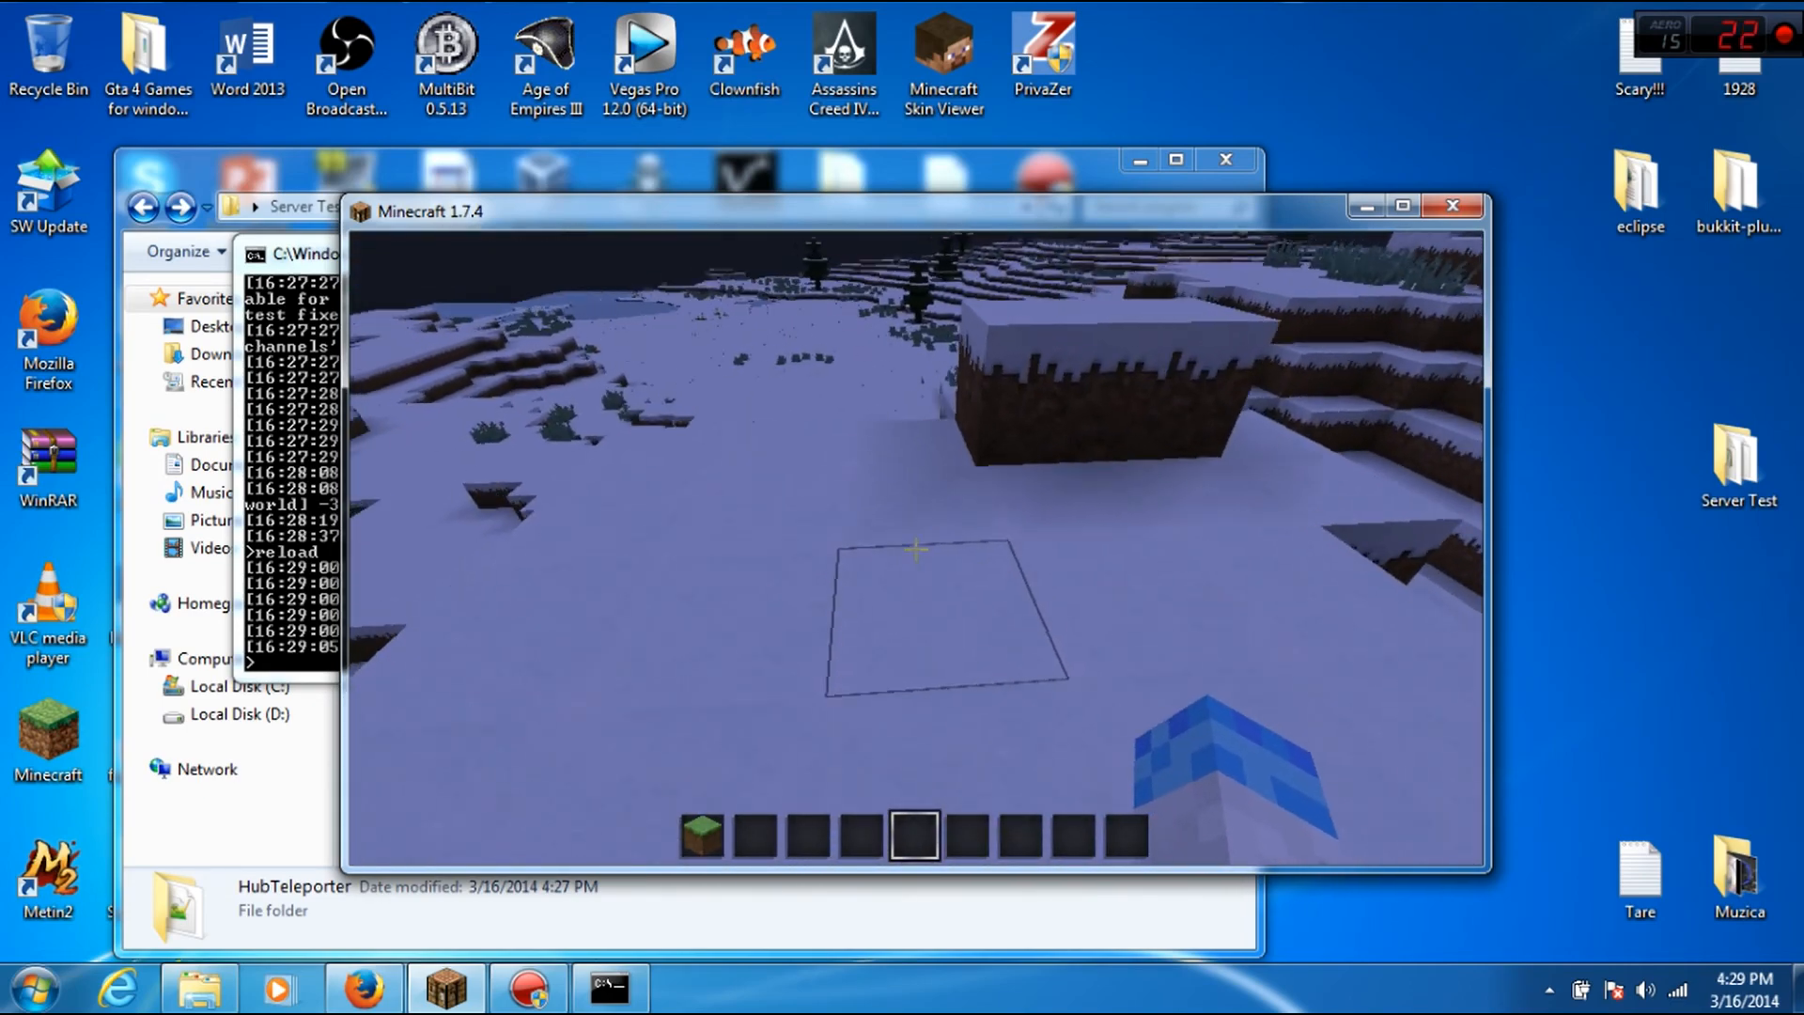
pyautogui.moveTo(915, 551)
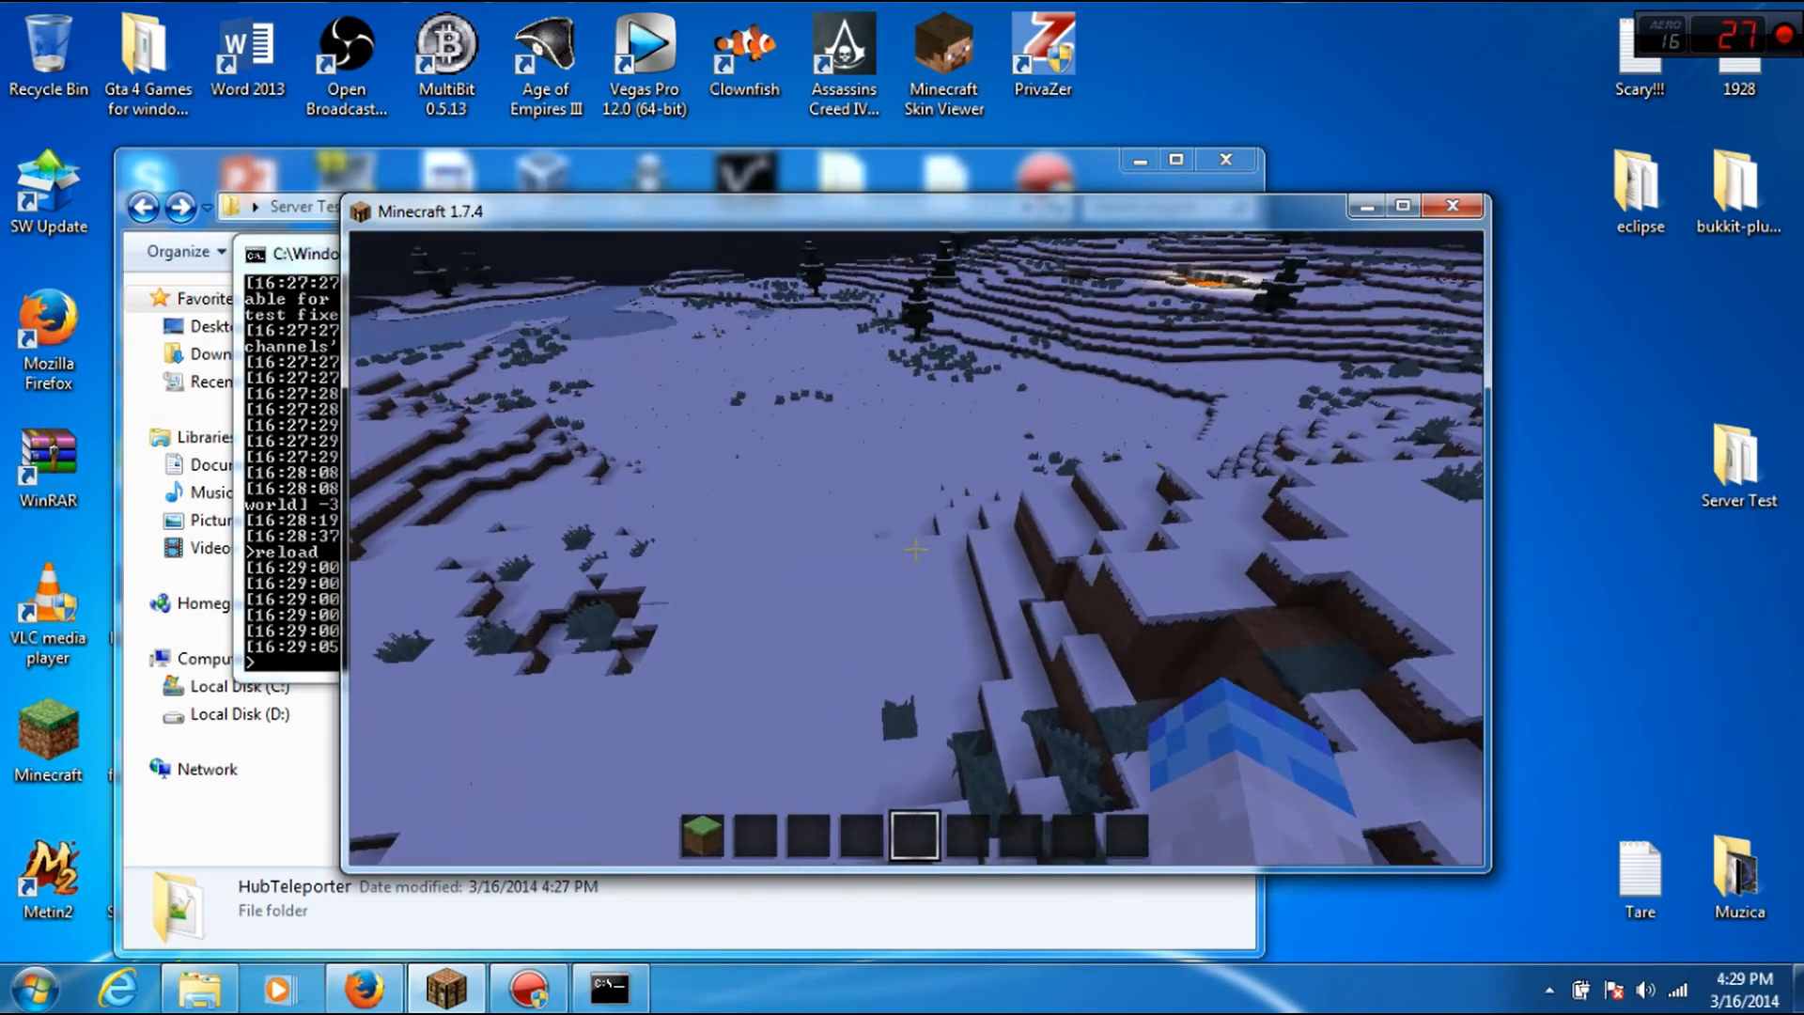